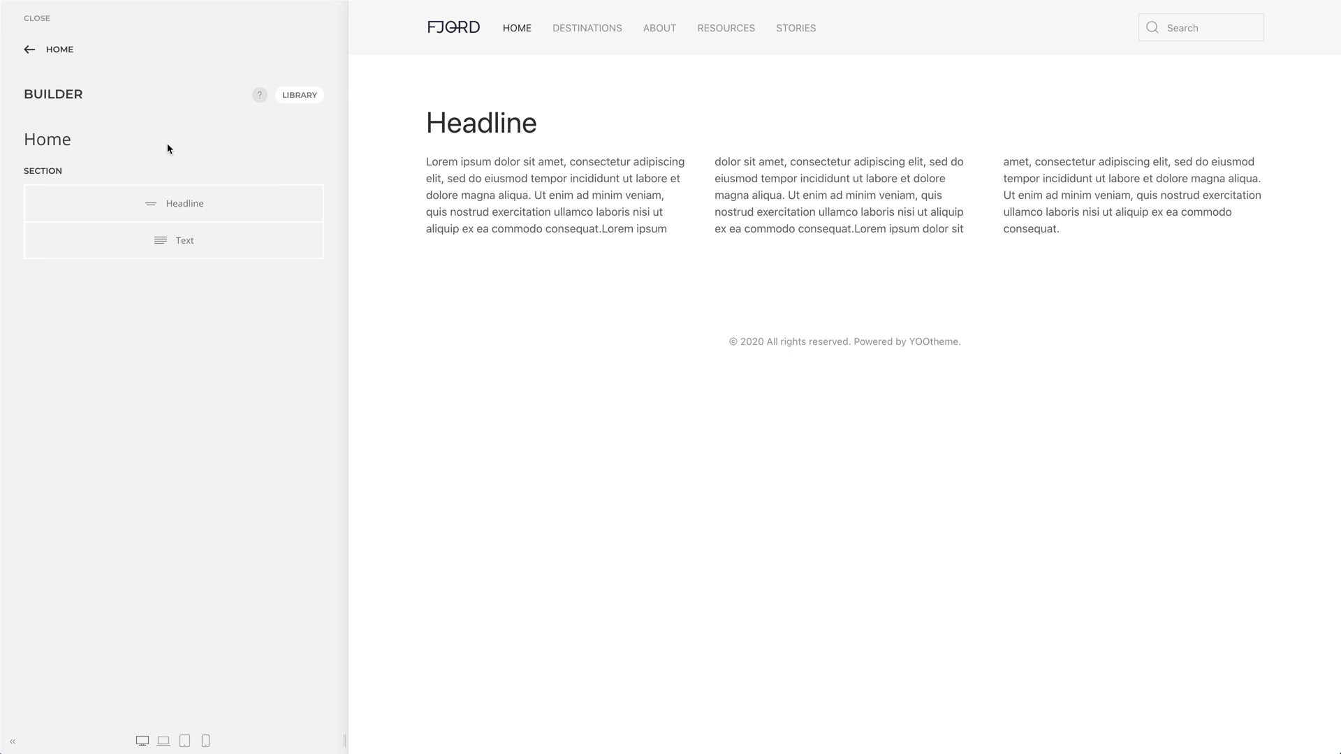
{"action": "mouse_move", "coordinate": [125, 163]}
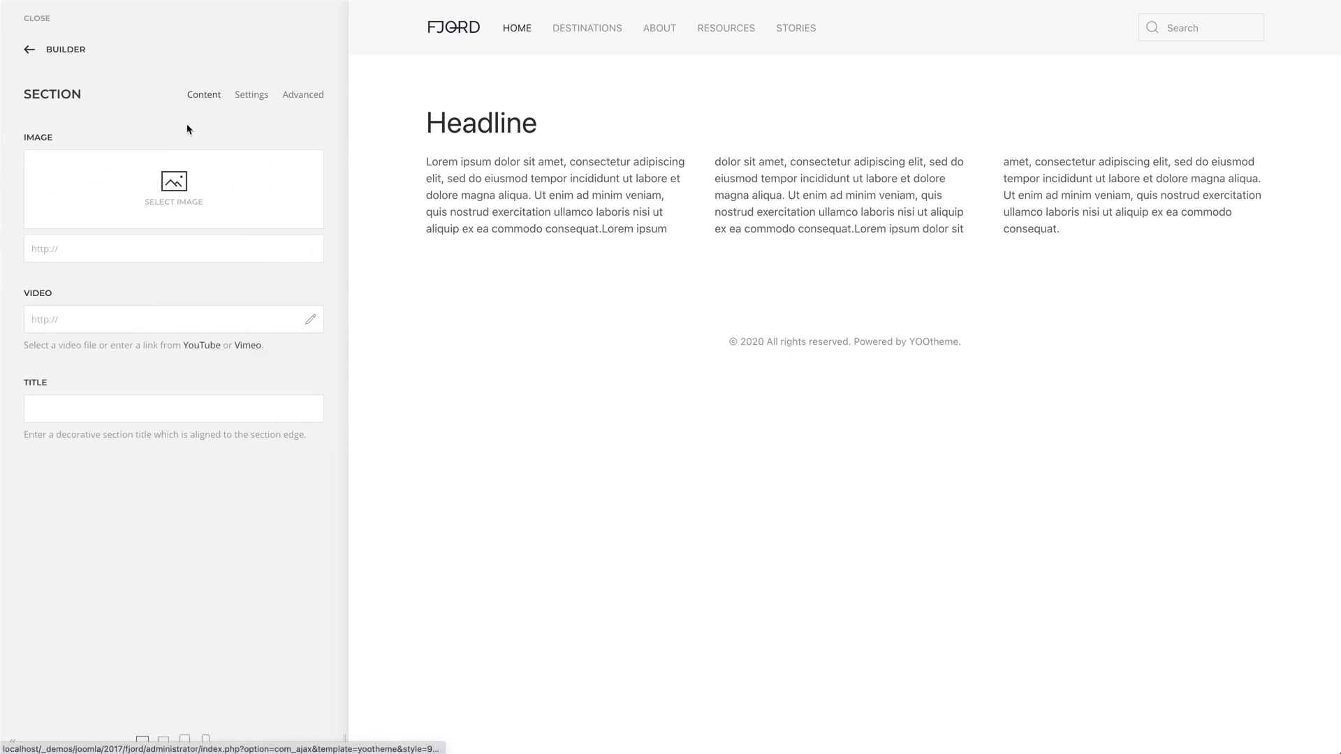
Duplicate the section and give the copy the Muted grey background style.
{"action": "left_click", "coordinate": [251, 94]}
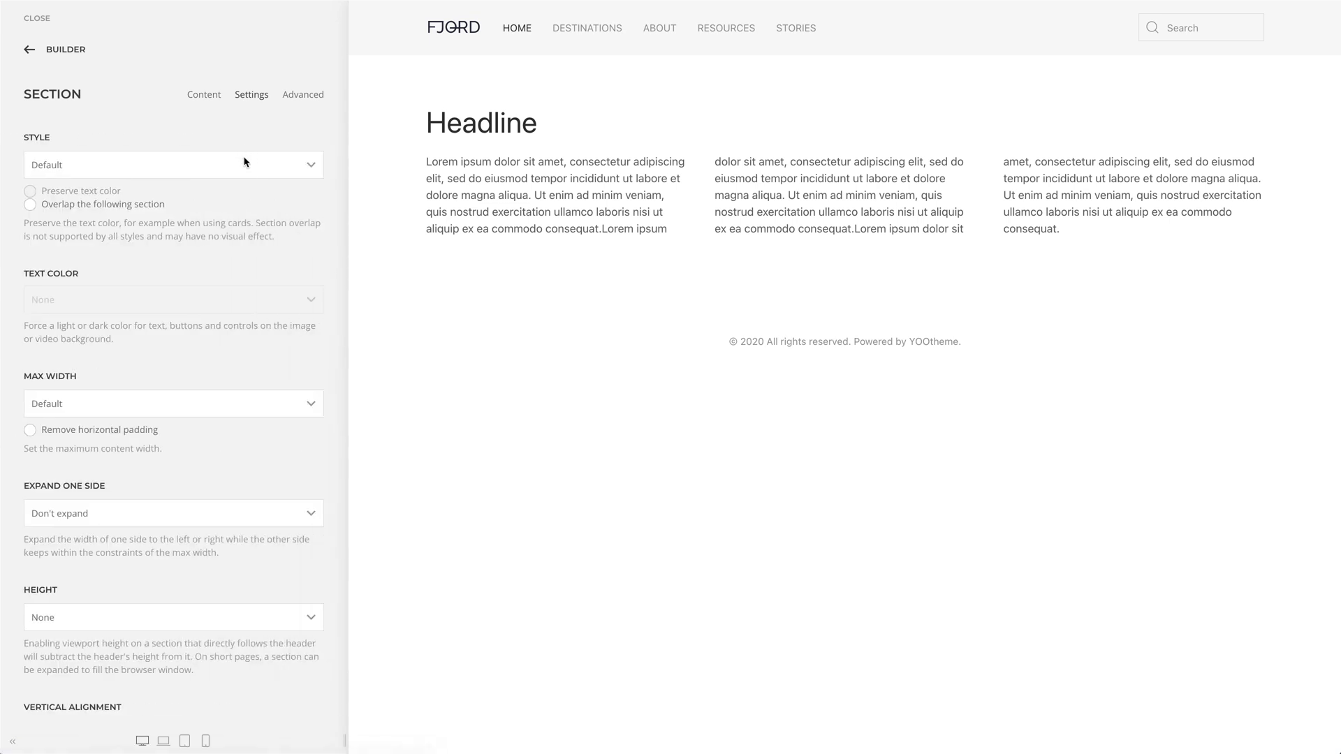
{"action": "mouse_move", "coordinate": [246, 162]}
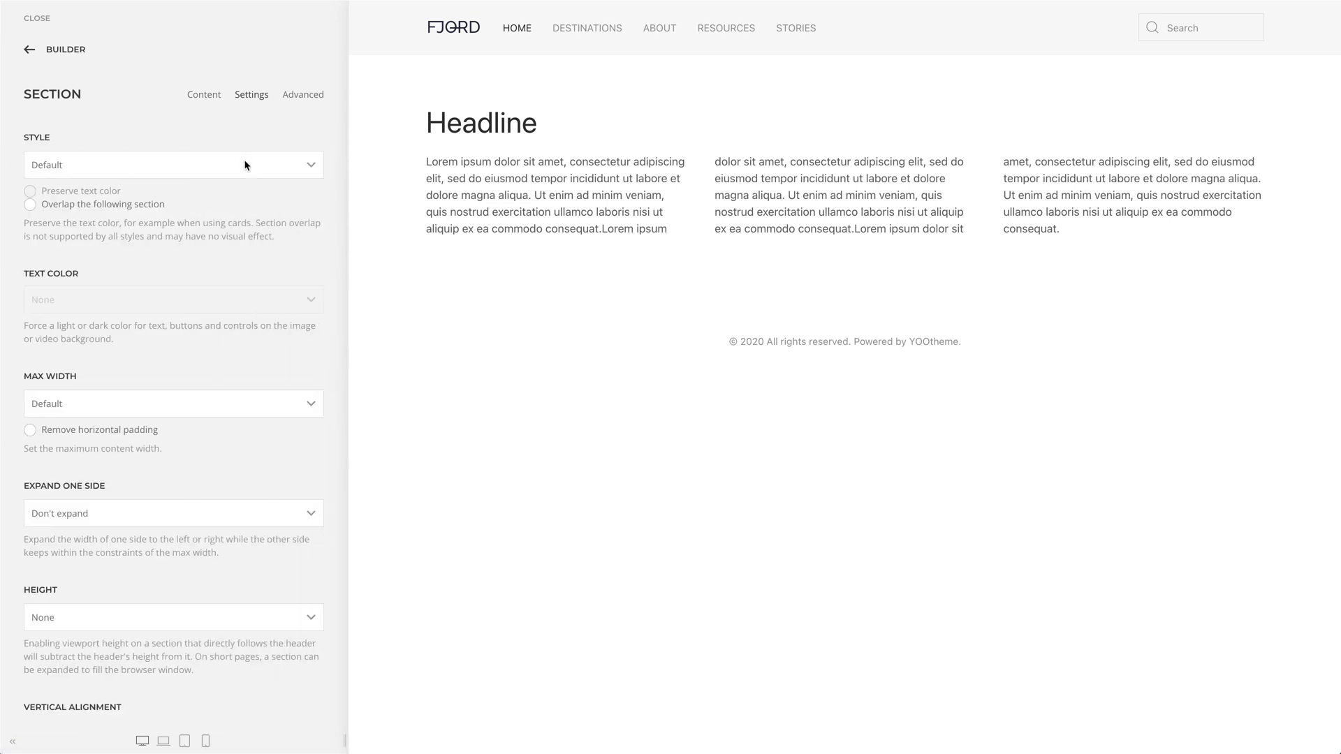
{"action": "left_click", "coordinate": [173, 165]}
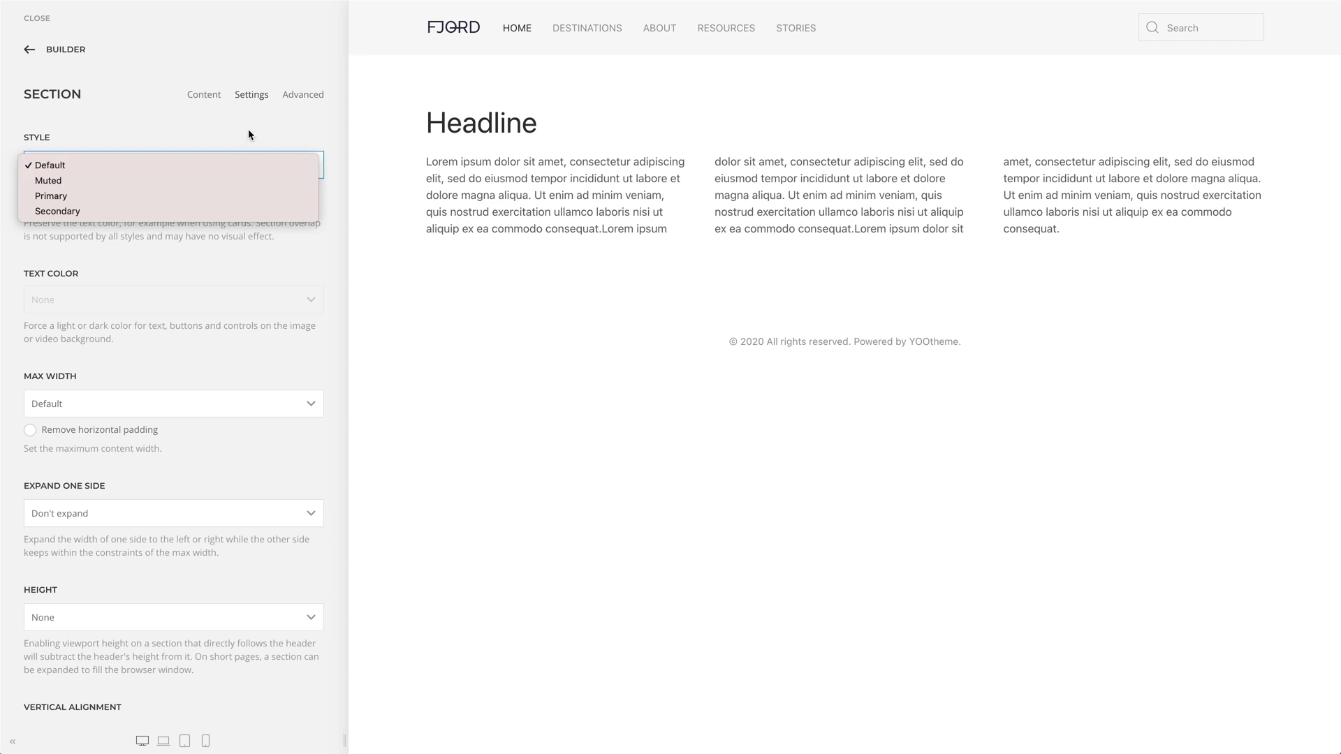
{"action": "left_click", "coordinate": [29, 50]}
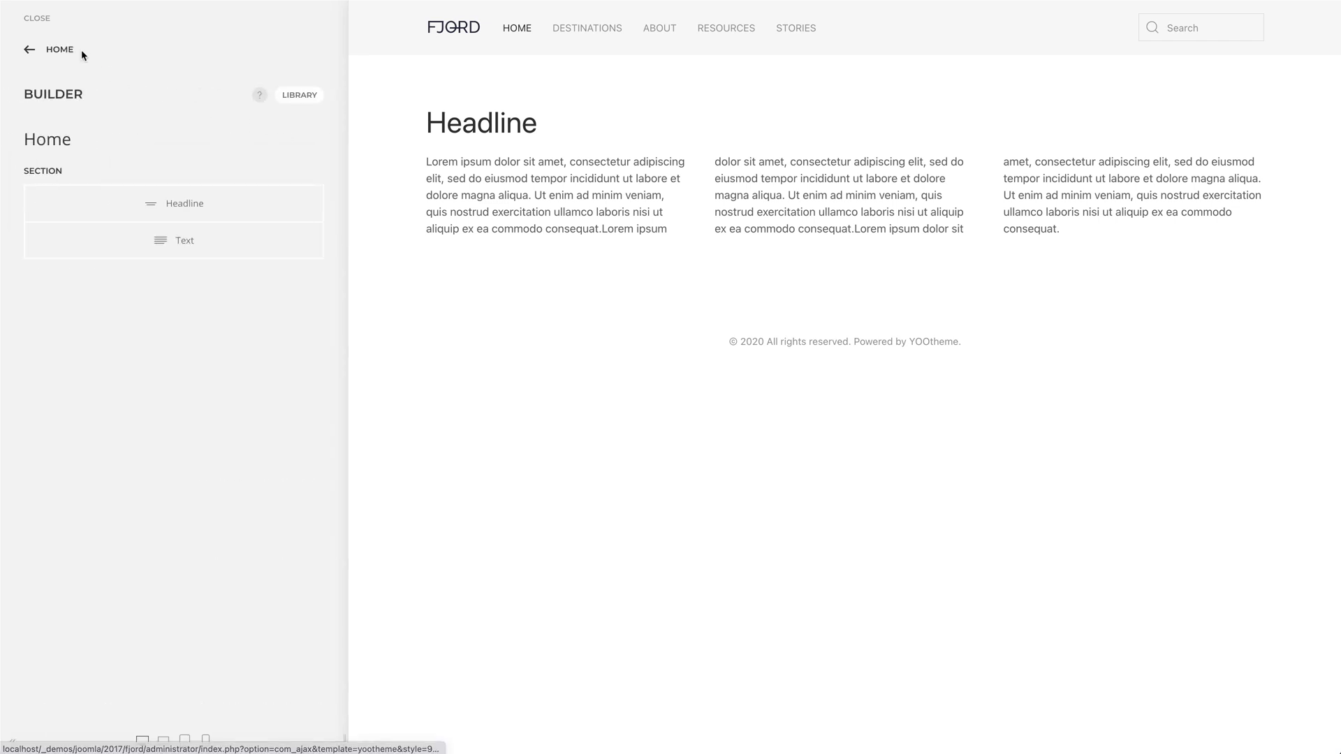
{"action": "left_click", "coordinate": [88, 171]}
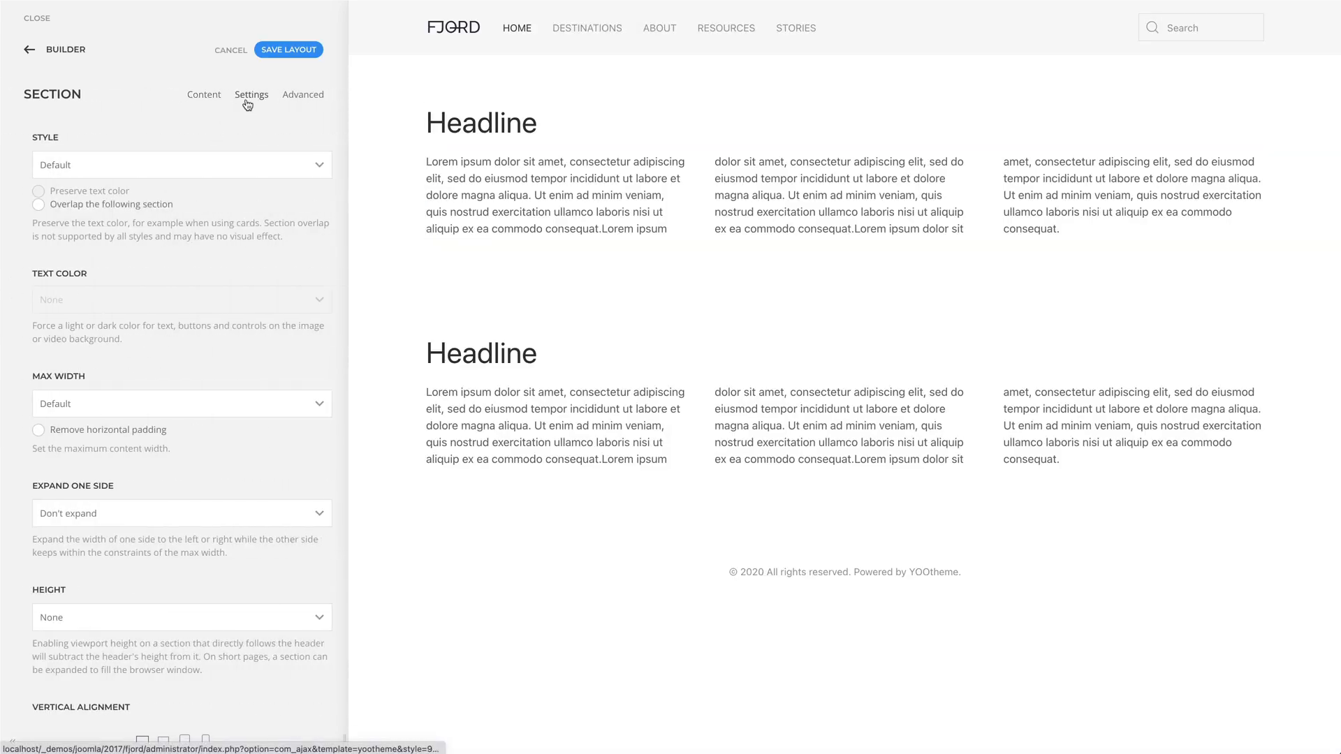
{"action": "left_click", "coordinate": [180, 165]}
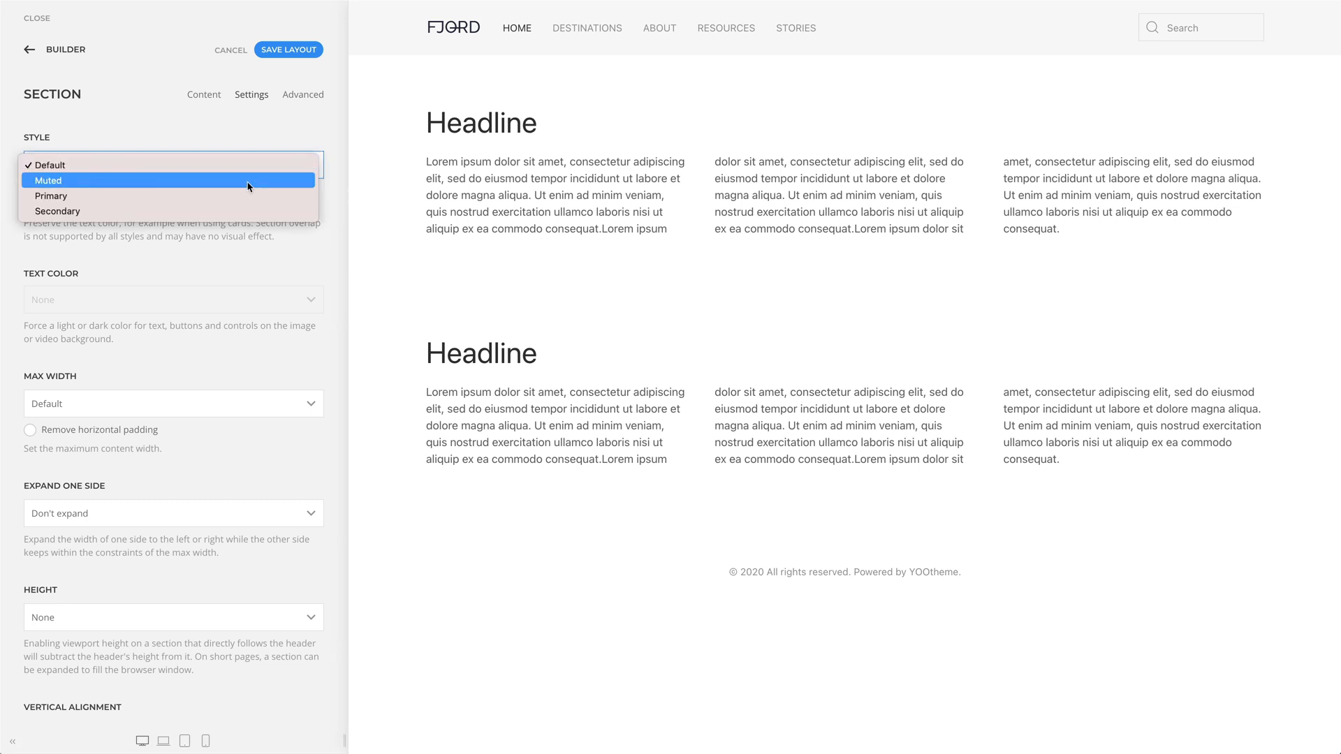
{"action": "left_click", "coordinate": [171, 181]}
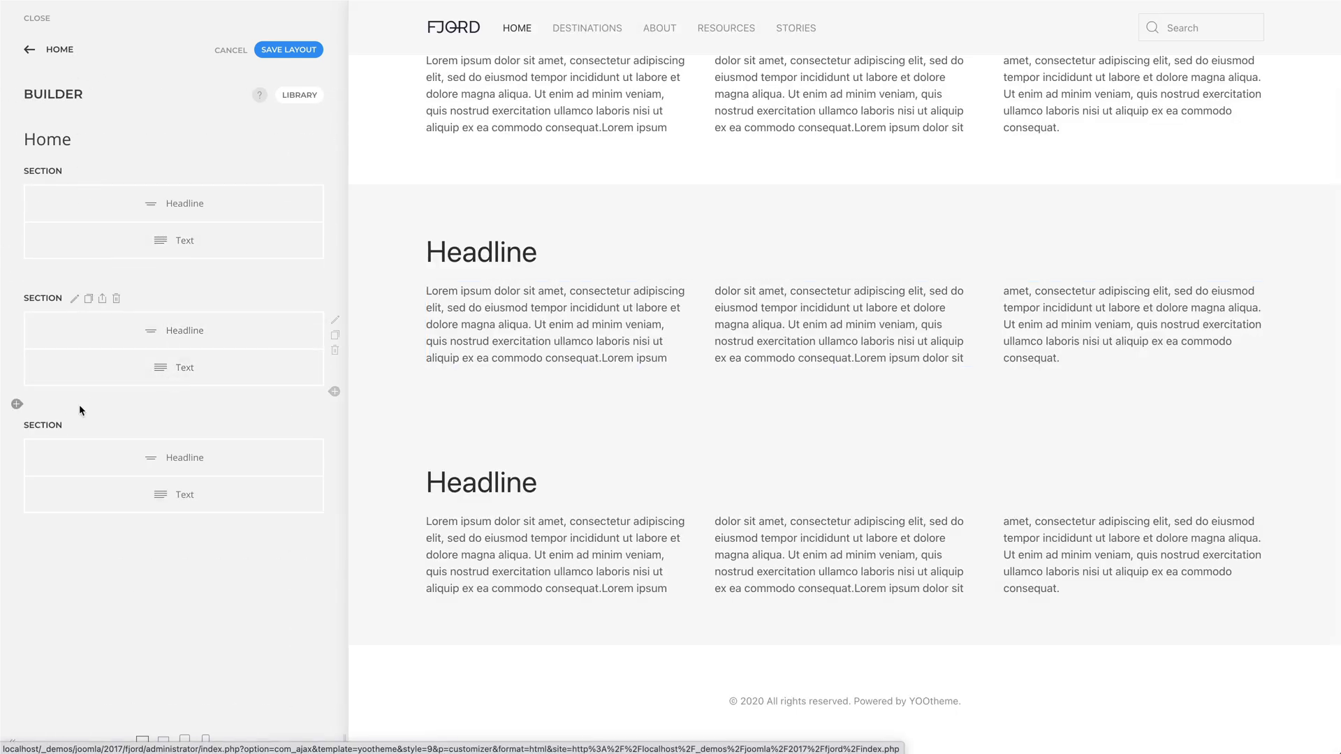
Set the third section's style to Primary blue and return to the section list.
{"action": "left_click", "coordinate": [75, 299]}
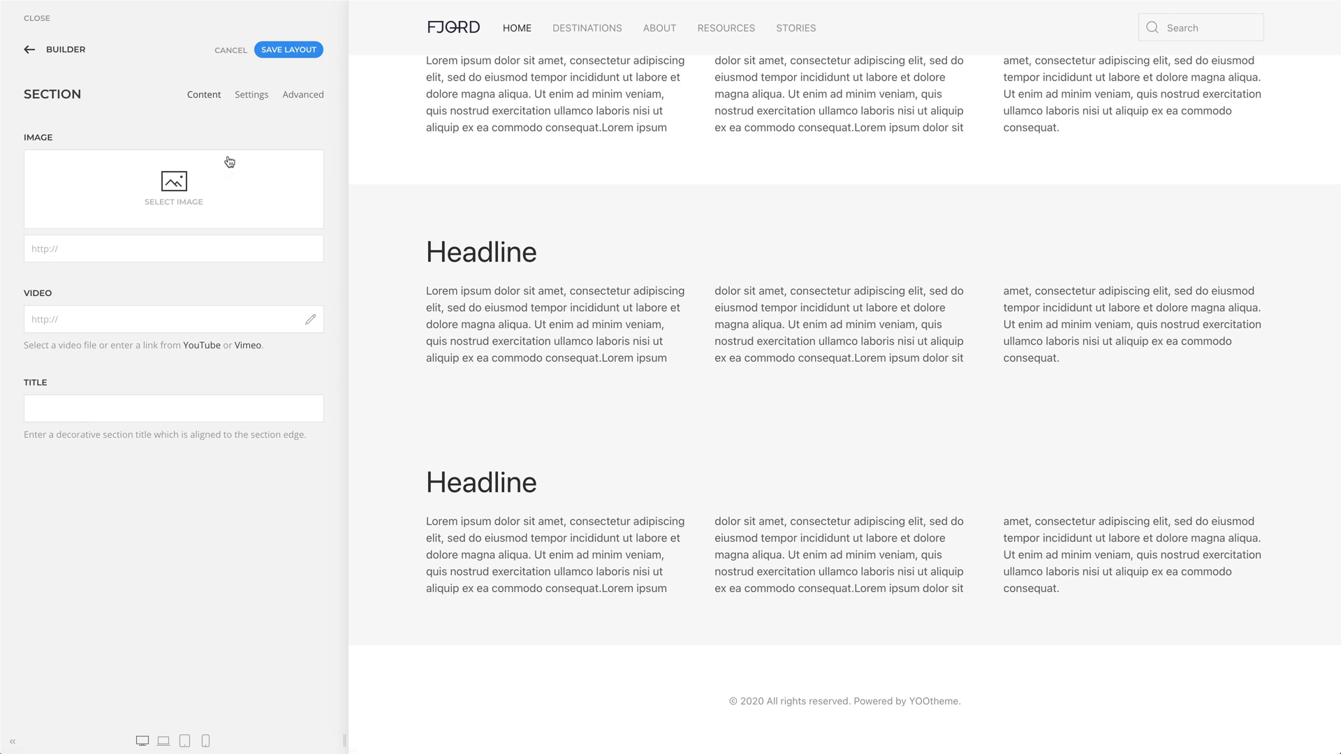
{"action": "left_click", "coordinate": [251, 94]}
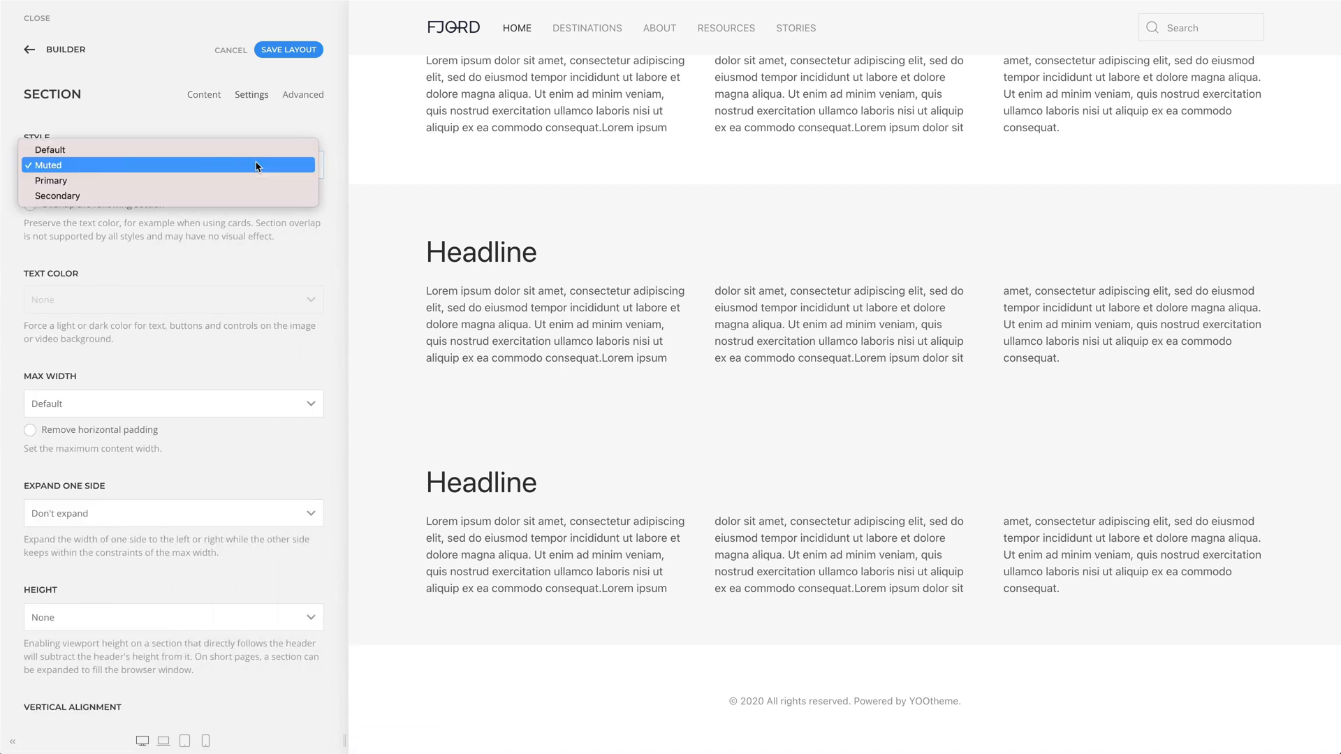
{"action": "left_click", "coordinate": [50, 181]}
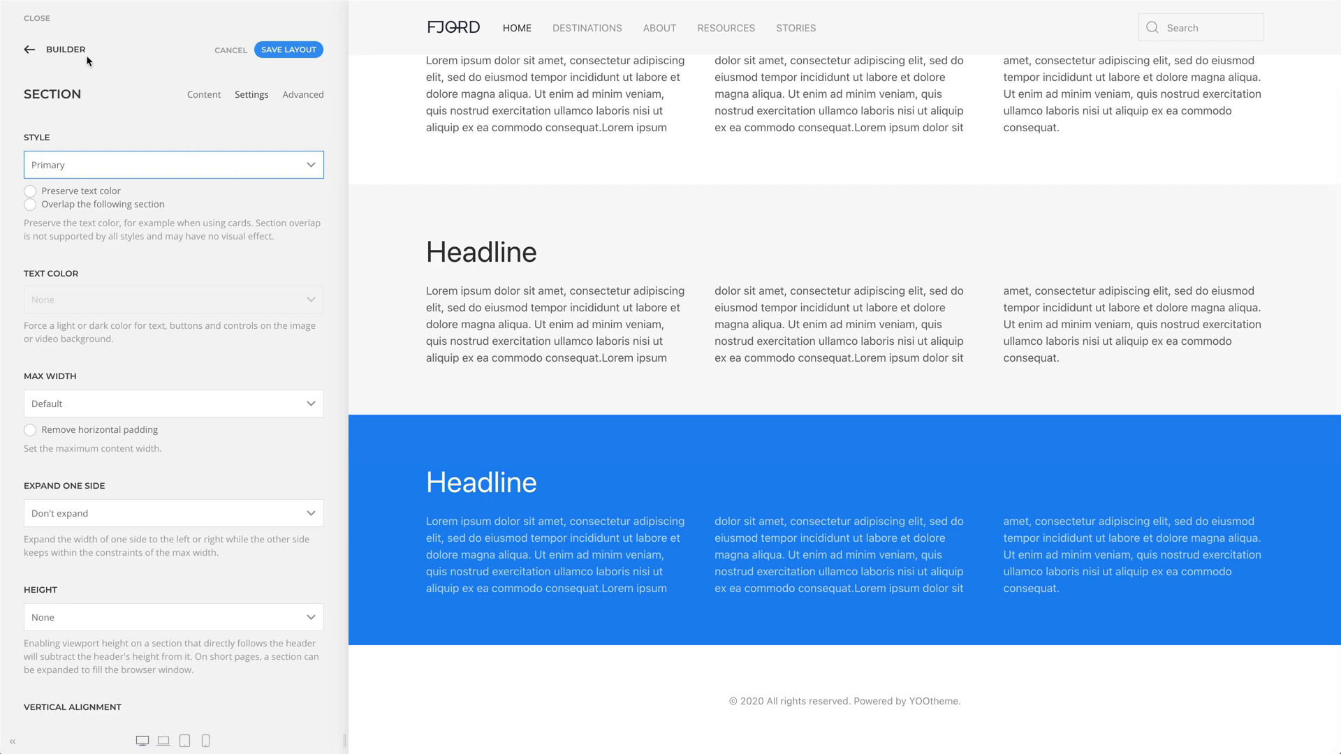
{"action": "left_click", "coordinate": [29, 49]}
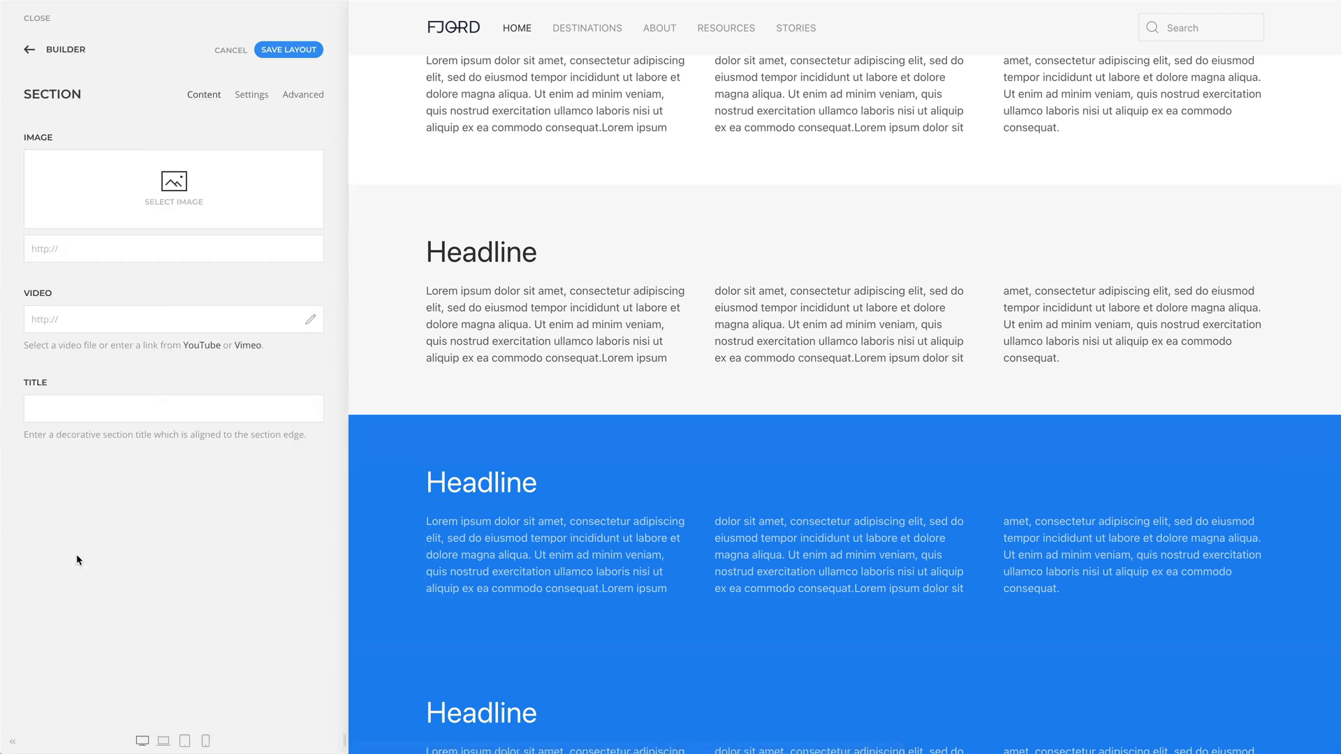
Set the fourth section's style to Secondary dark and return to the builder.
{"action": "left_click", "coordinate": [251, 94]}
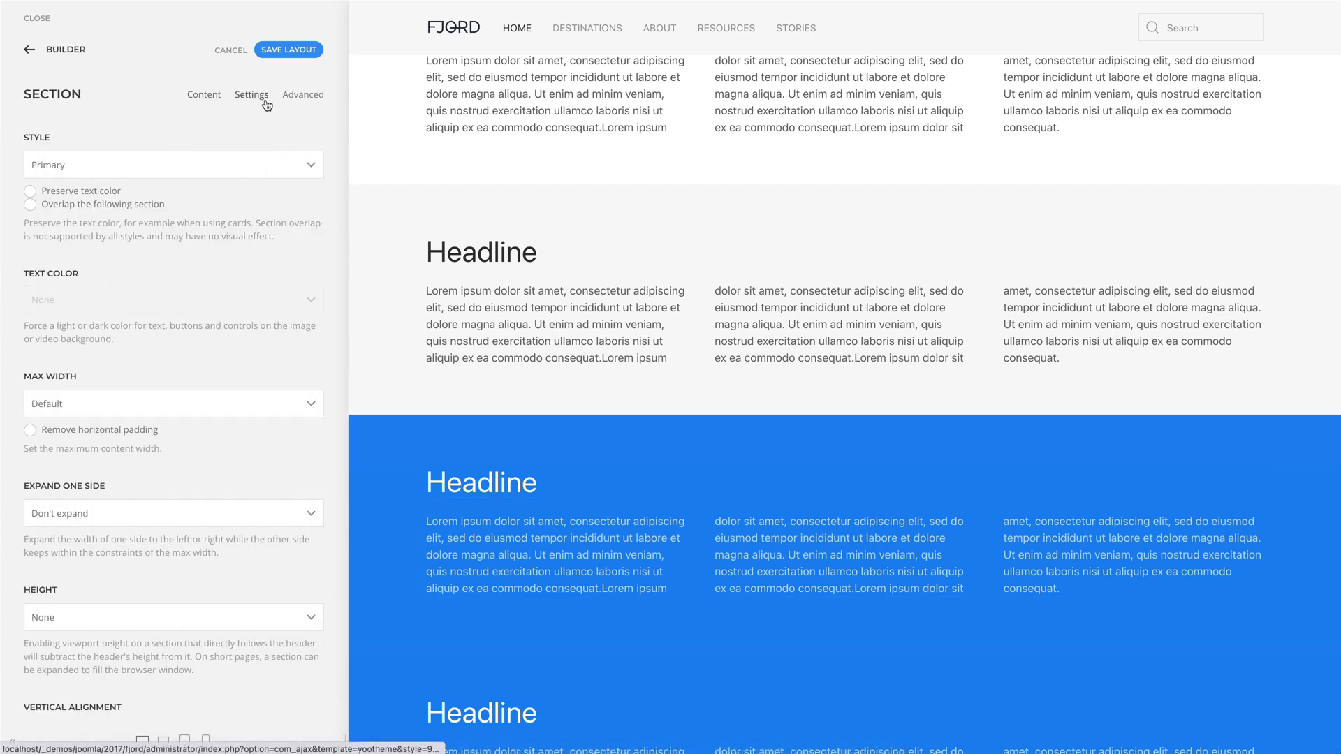
{"action": "left_click", "coordinate": [174, 165]}
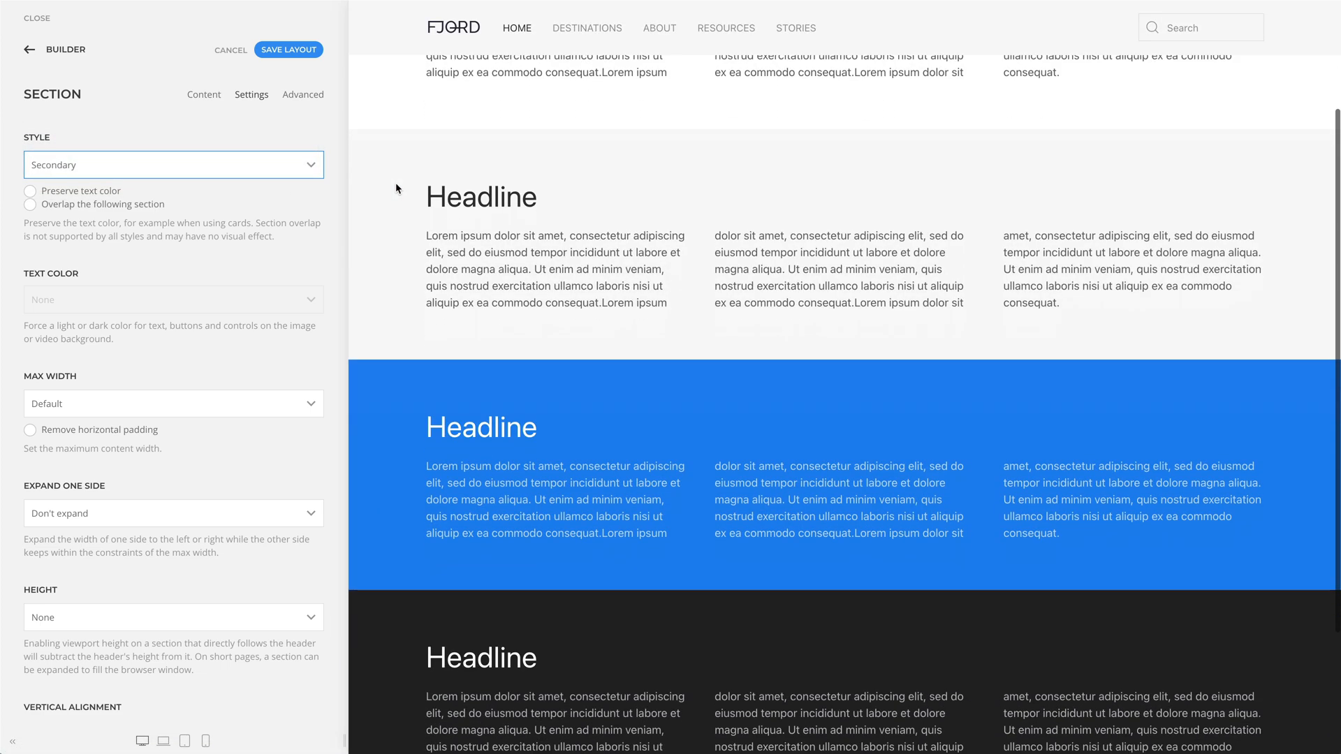
{"action": "scroll", "scroll_direction": "down", "scroll_amount": 3}
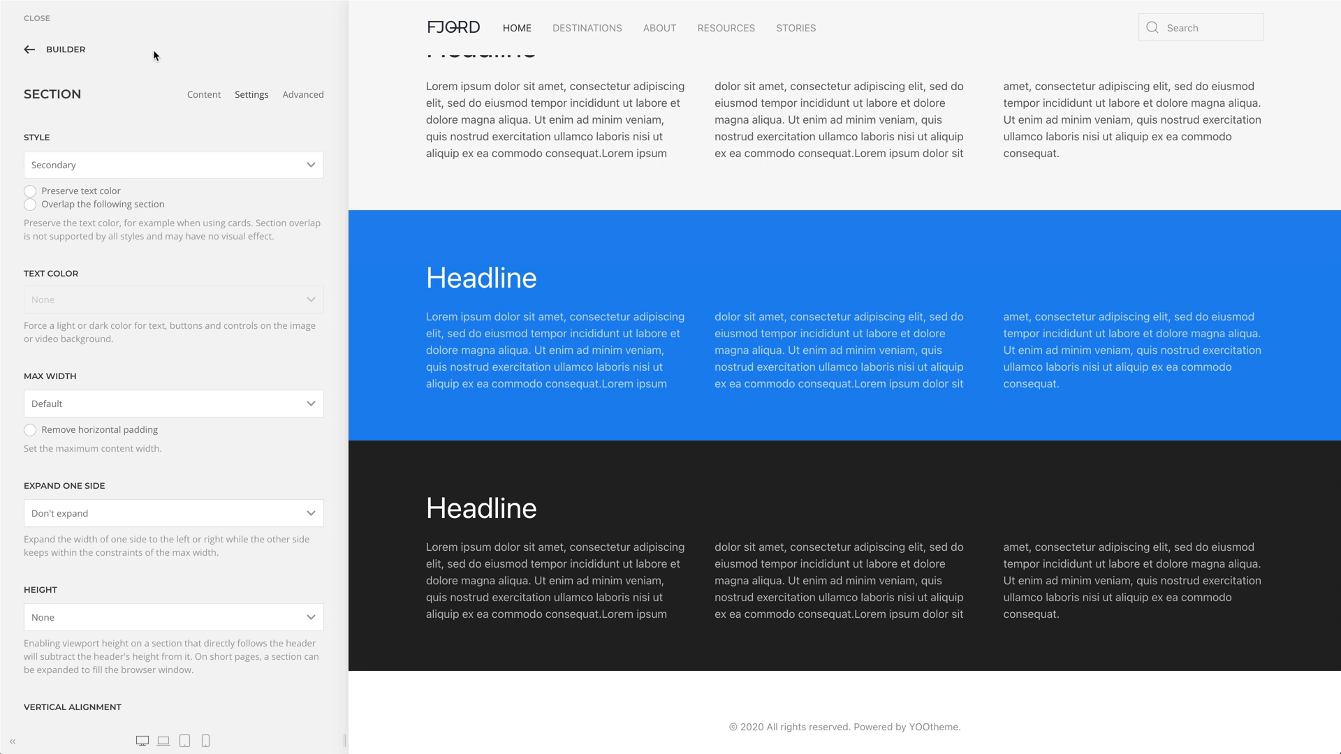
{"action": "left_click", "coordinate": [30, 49]}
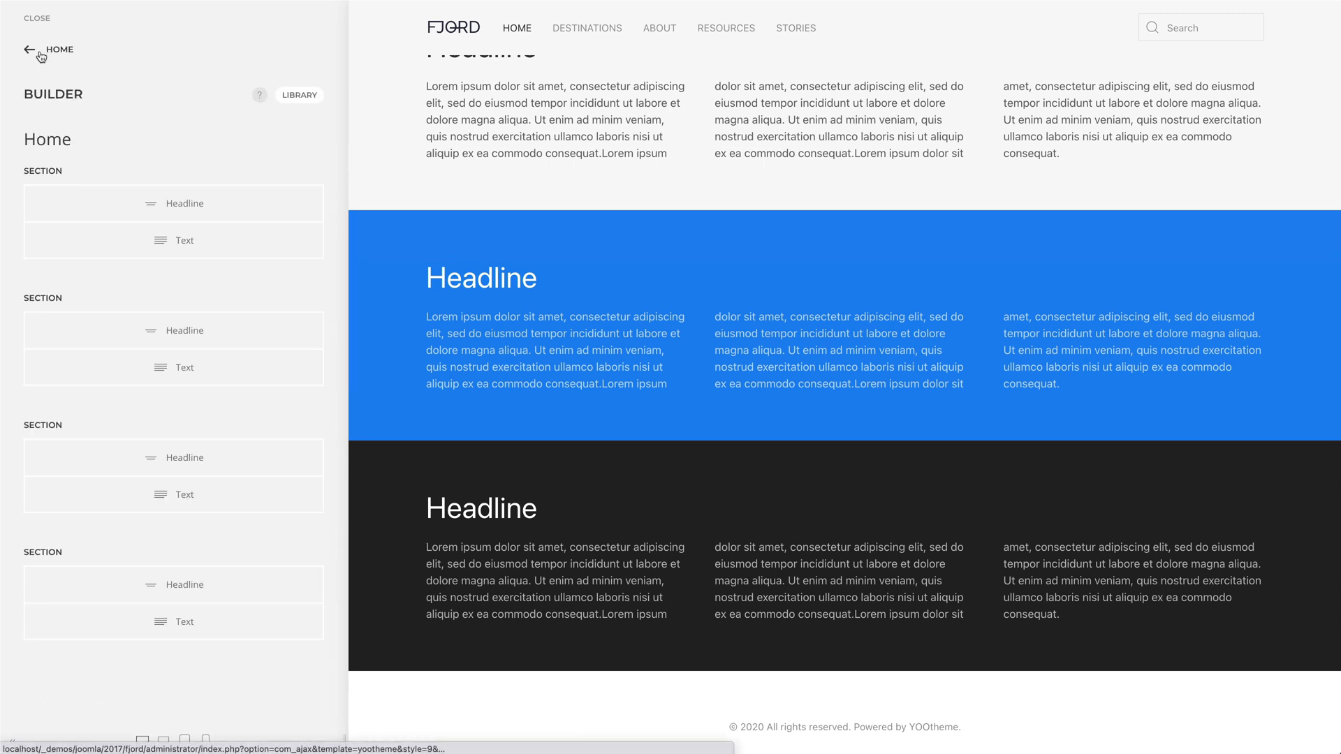
In the theme's Style settings, switch the style family from UIkit to Trek.
{"action": "left_click", "coordinate": [28, 51]}
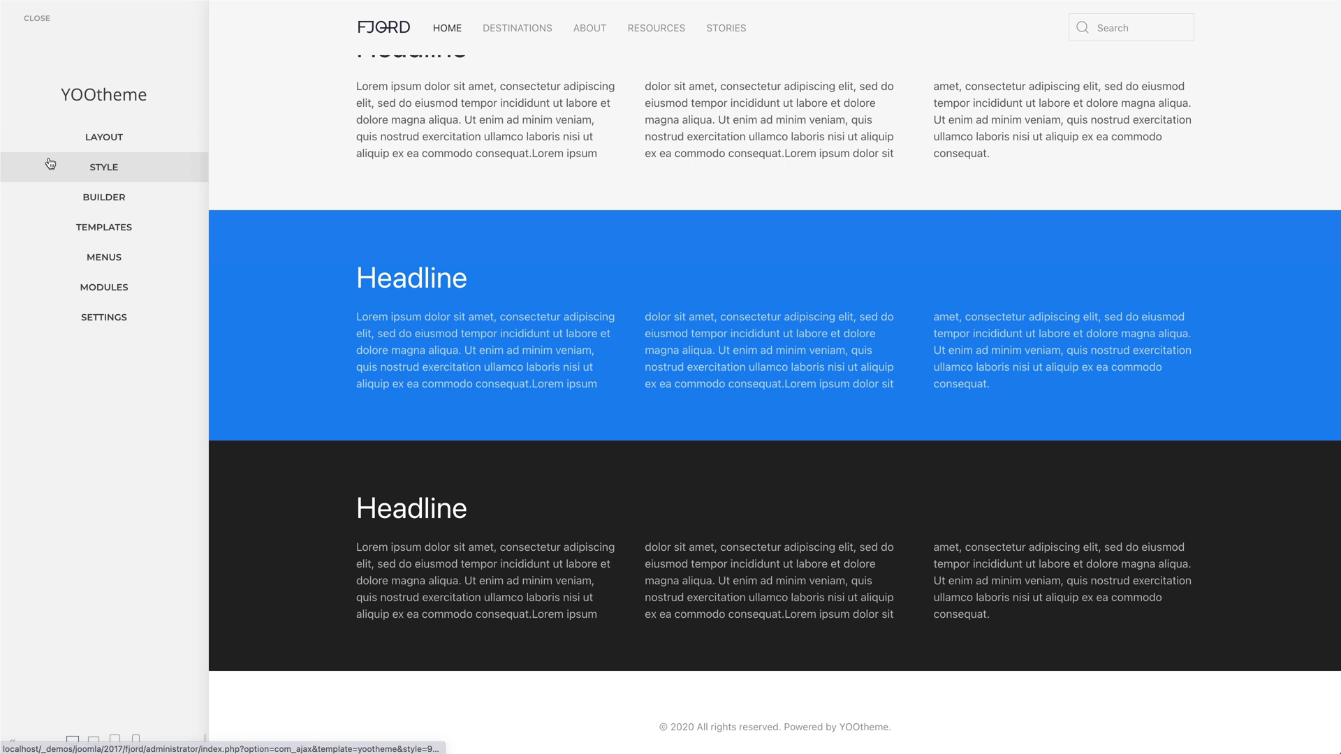
{"action": "left_click", "coordinate": [103, 166]}
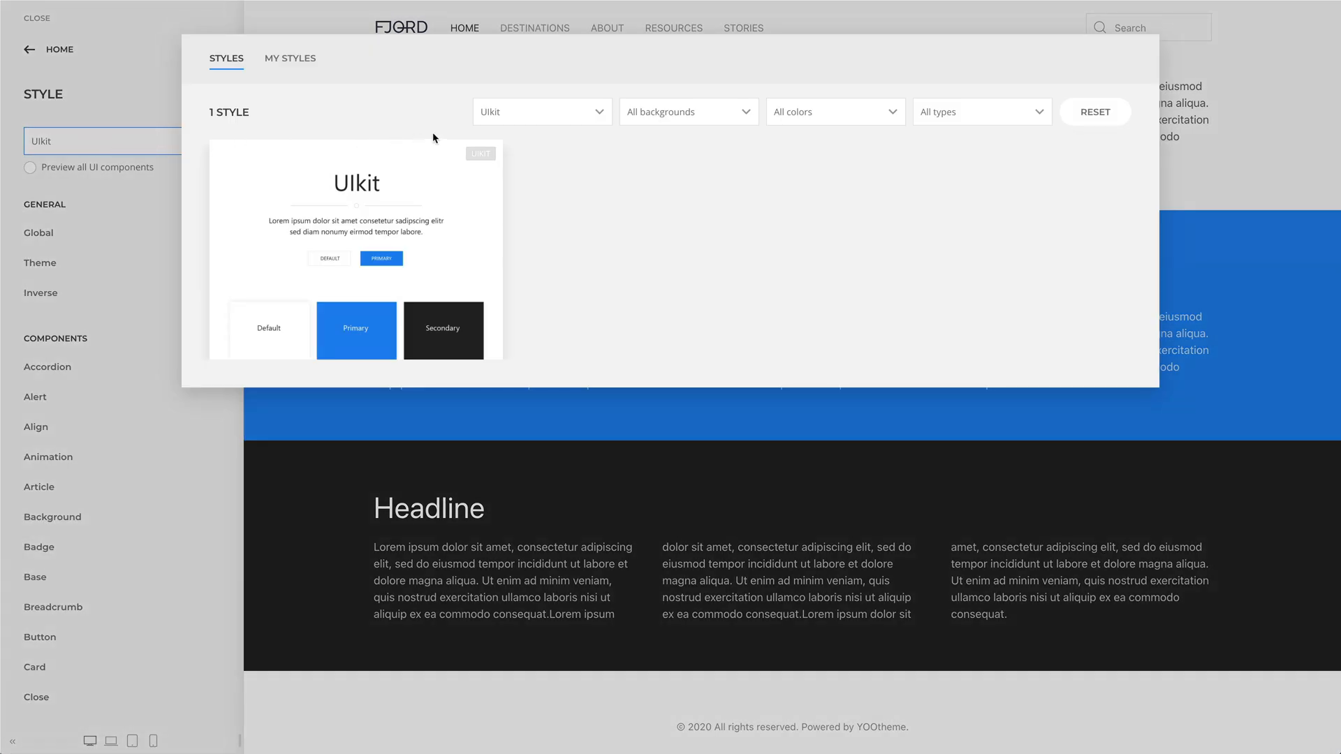
{"action": "left_click", "coordinate": [542, 112]}
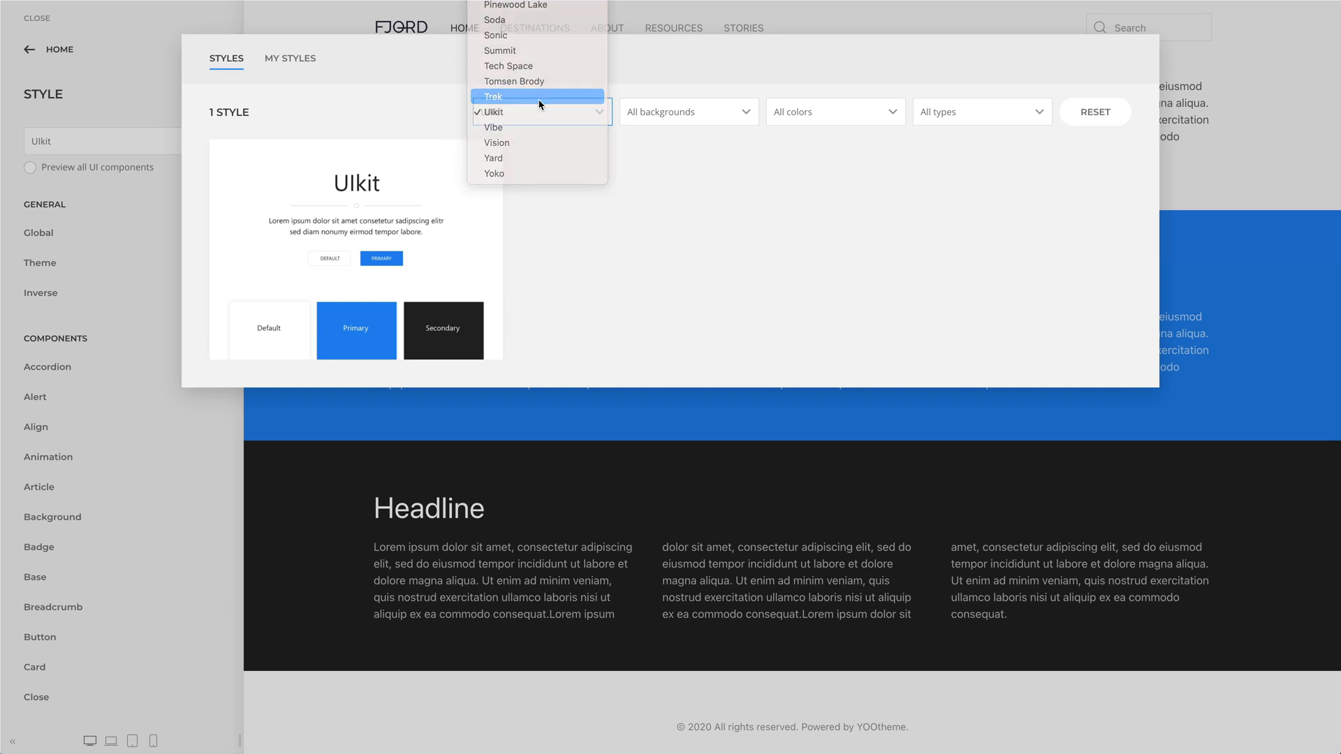
{"action": "left_click", "coordinate": [492, 97]}
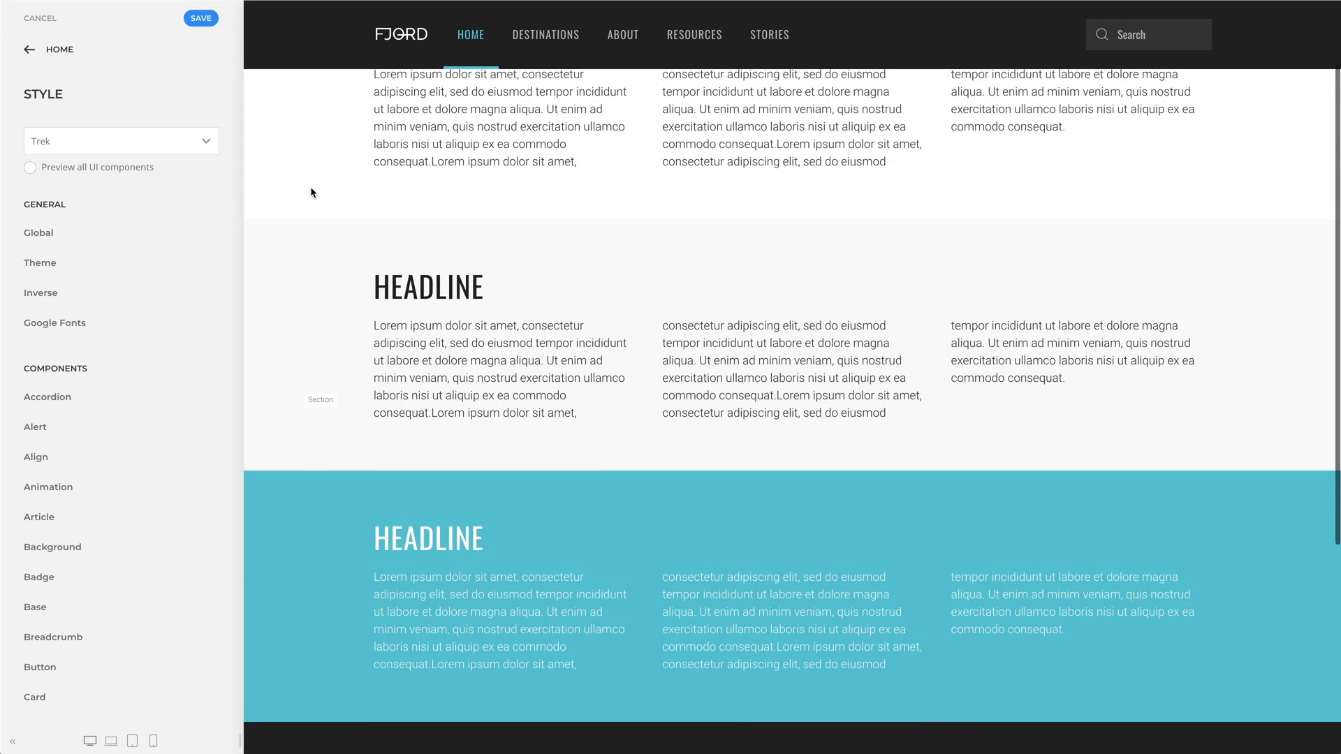
Shift the Primary section background hue from teal to blue and save the style.
{"action": "scroll", "scroll_direction": "down", "scroll_amount": 3}
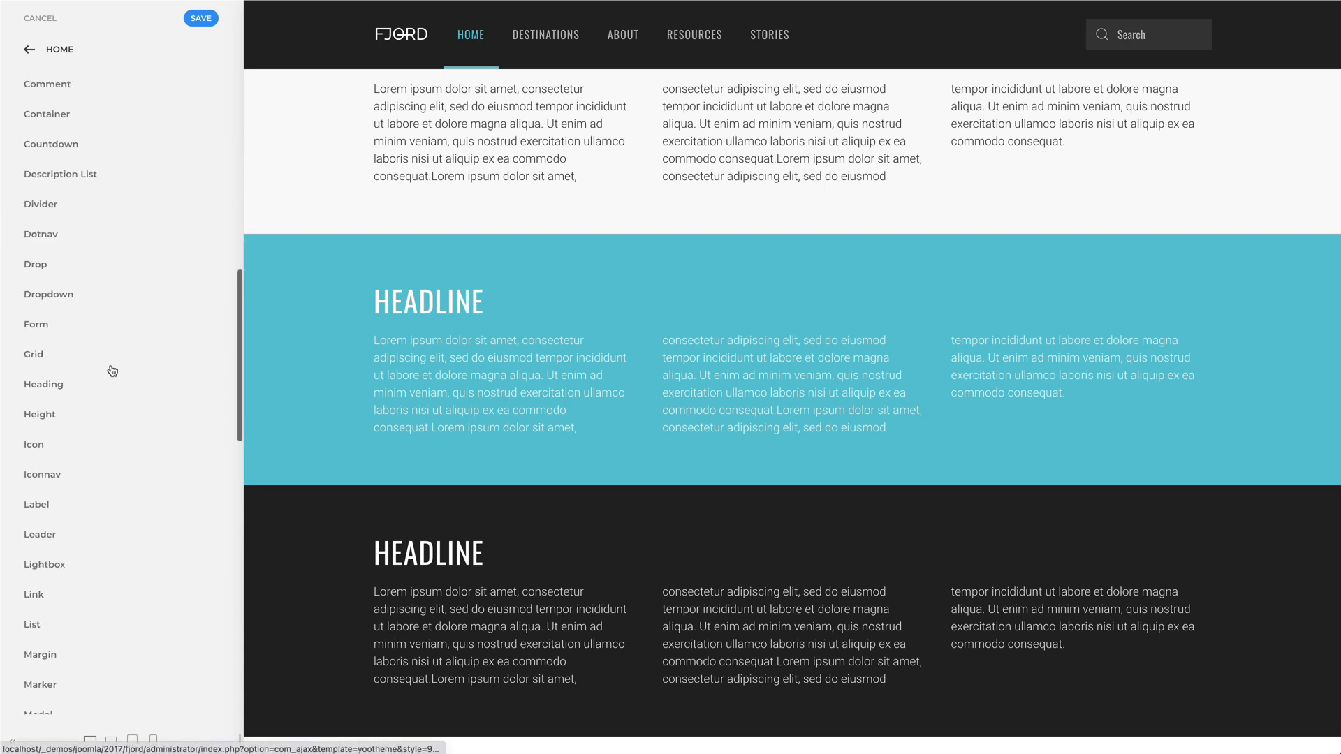
{"action": "scroll", "scroll_direction": "down", "scroll_amount": 3}
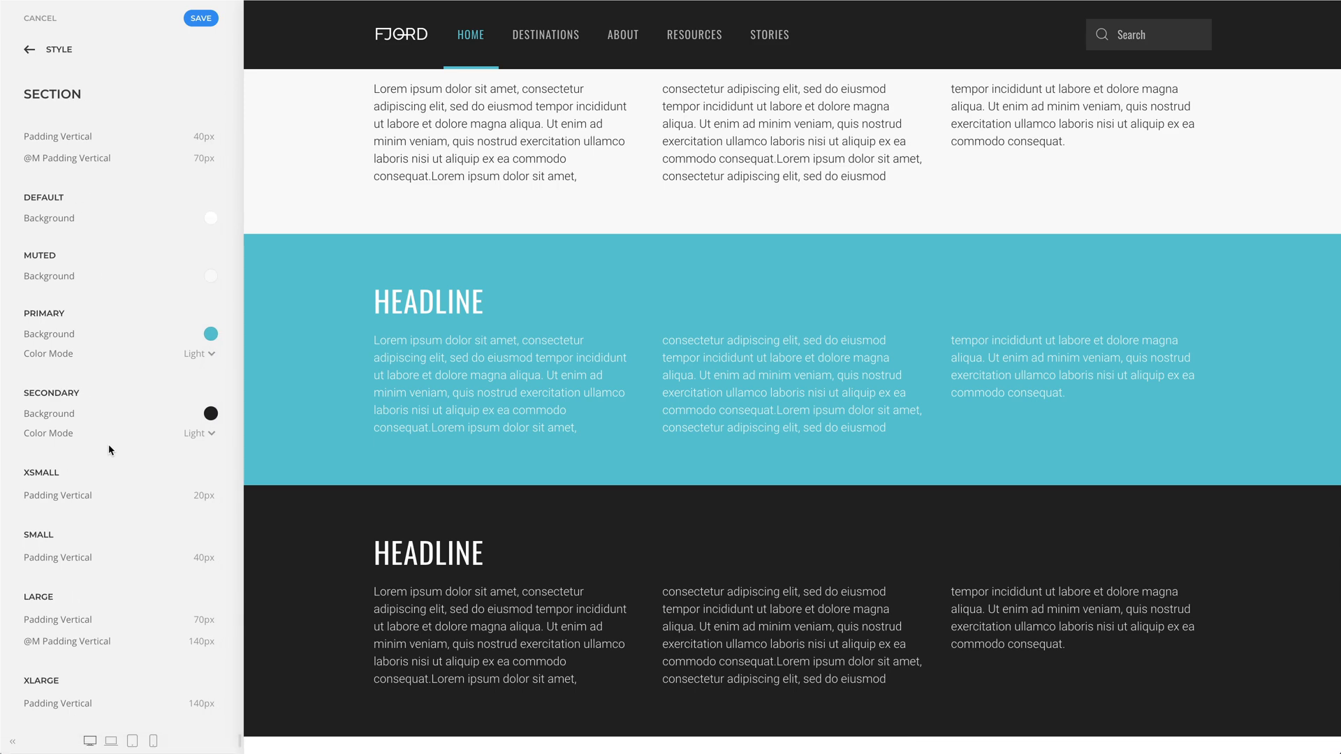
{"action": "left_click", "coordinate": [211, 334]}
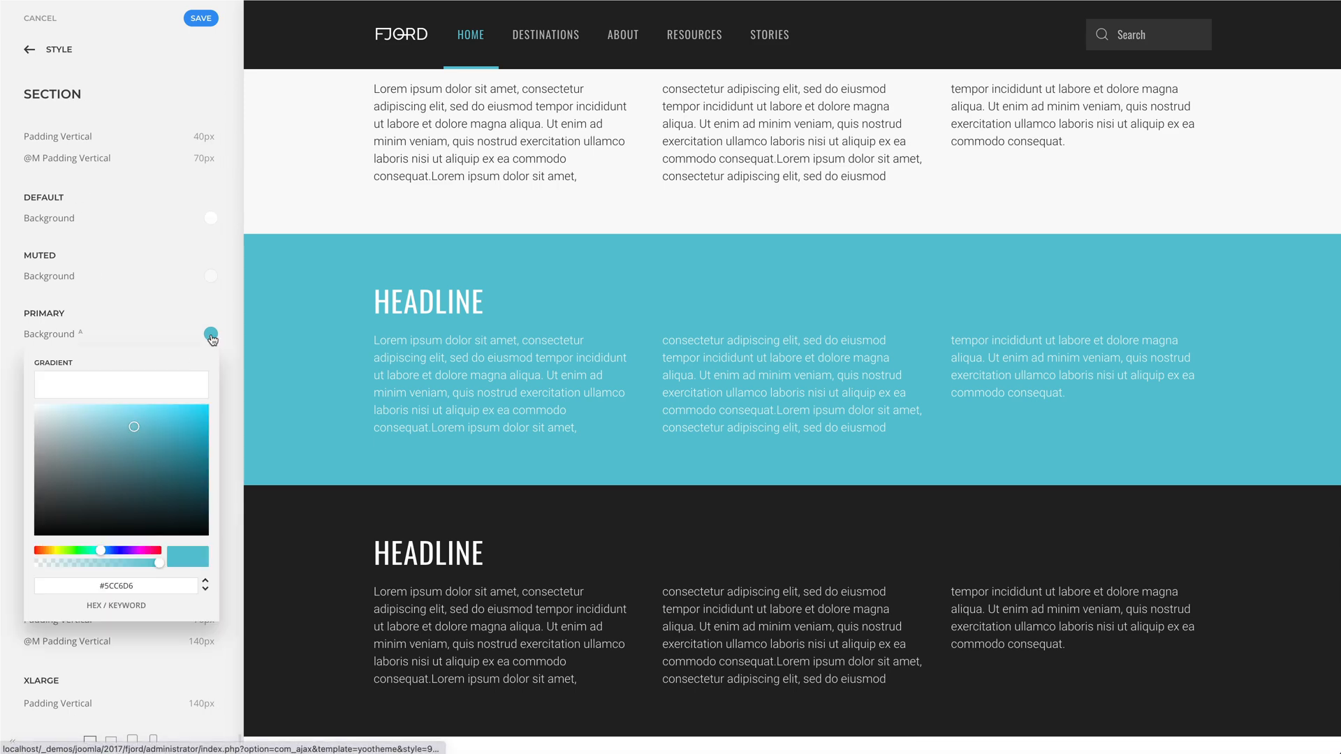
{"action": "left_click_drag", "start_coordinate": [124, 551], "coordinate": [109, 551]}
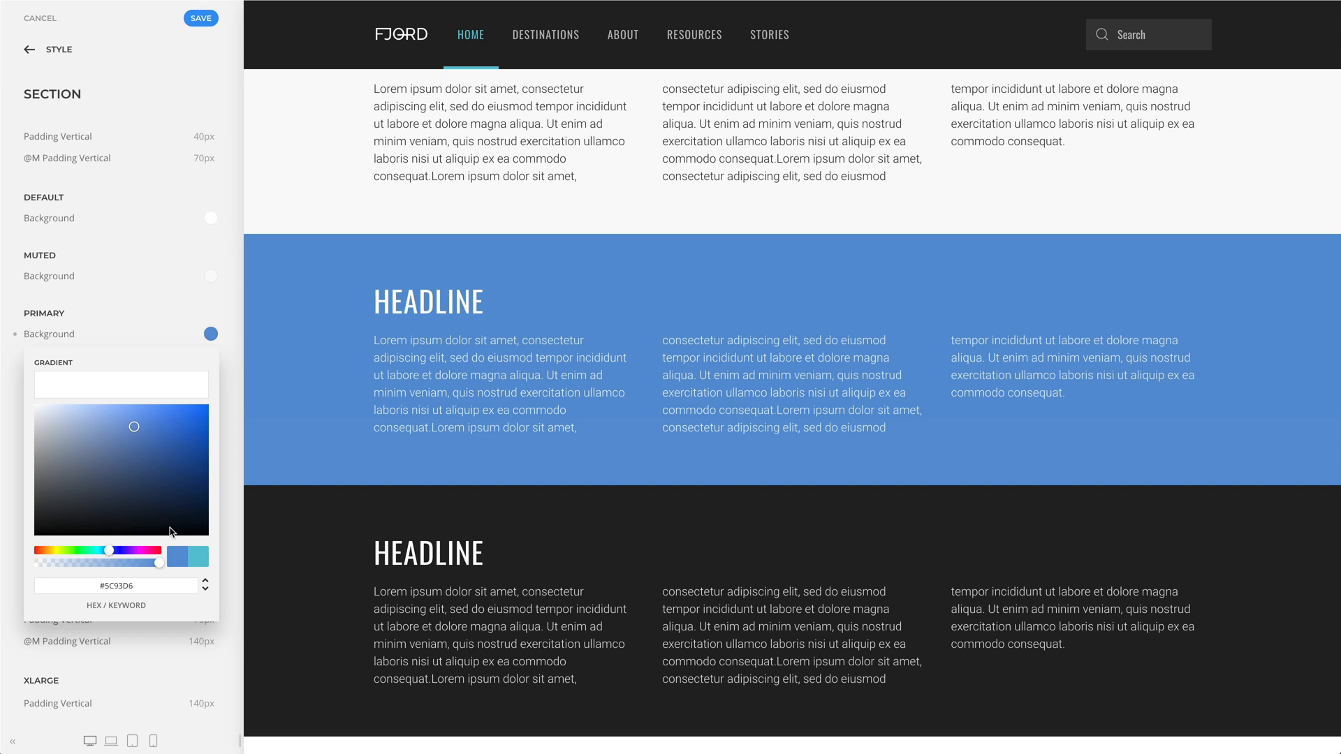
{"action": "mouse_move", "coordinate": [268, 471]}
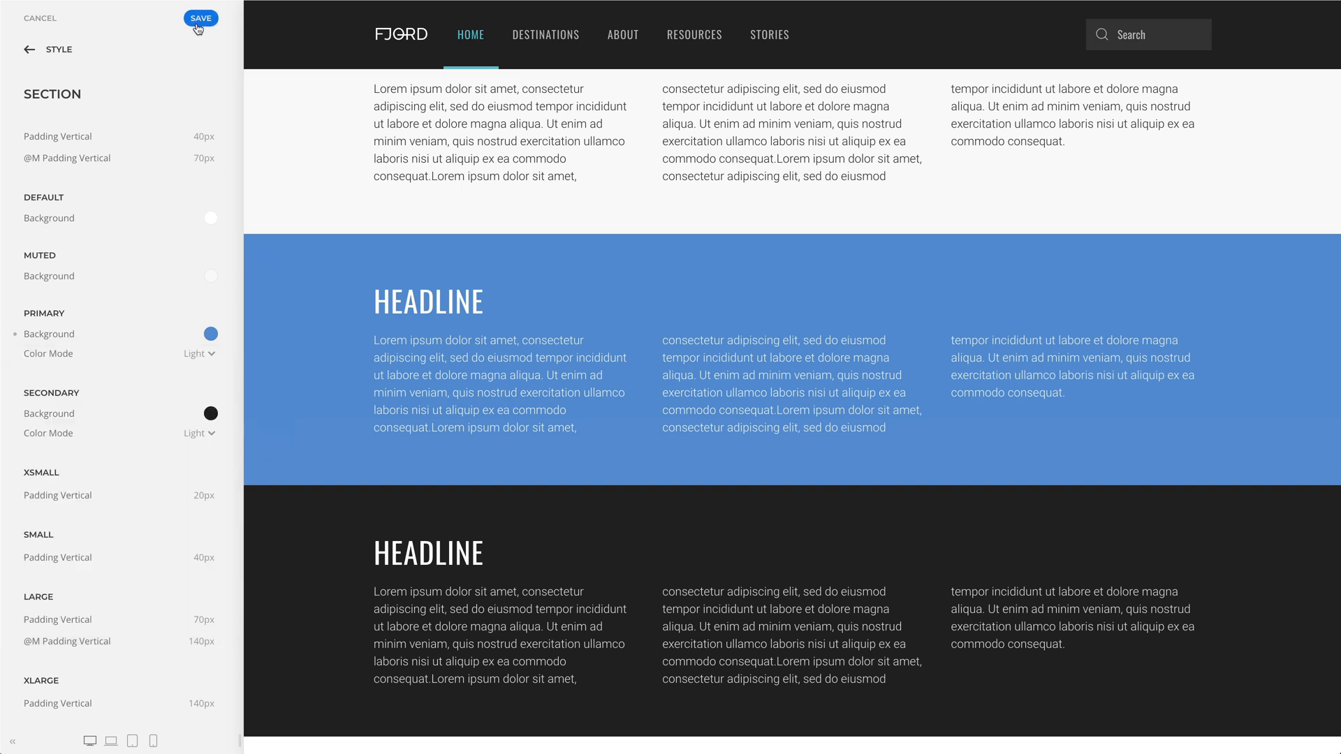
{"action": "left_click", "coordinate": [201, 19]}
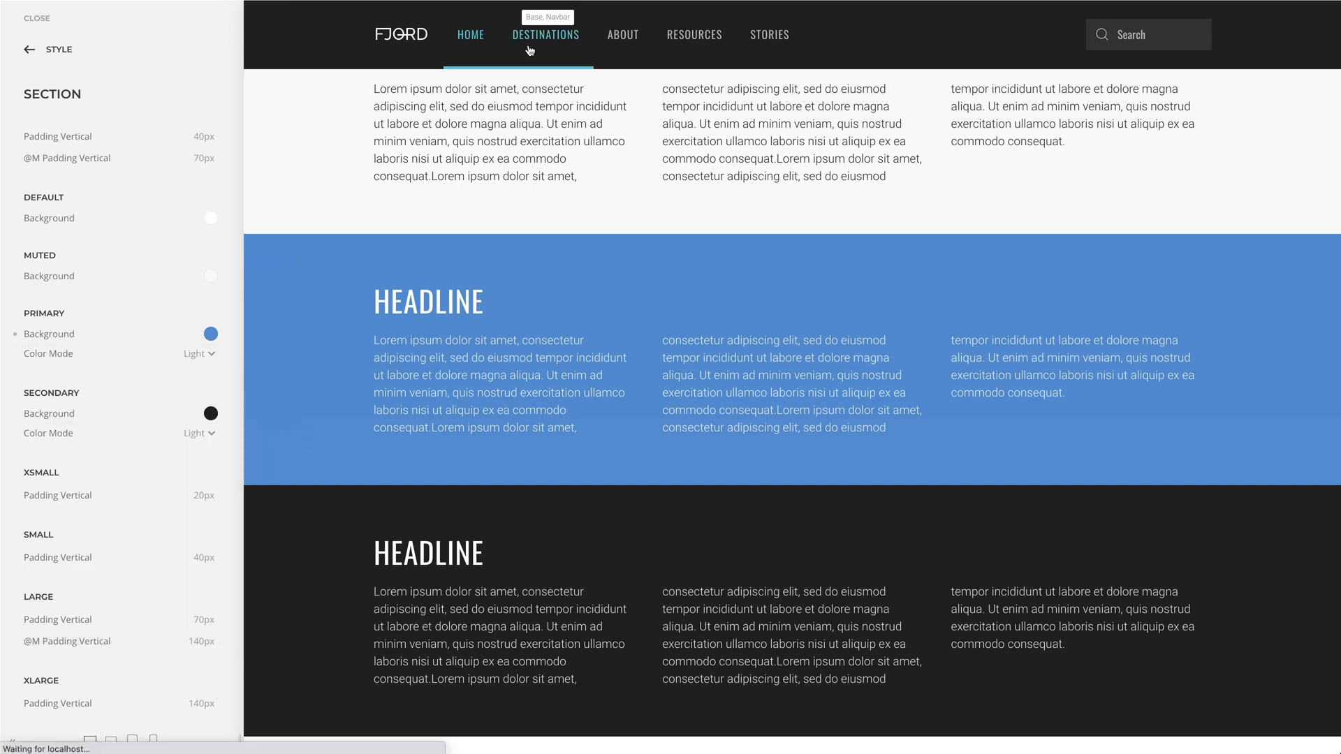
Give the Destinations card grid section the Secondary style with Preserve text color, and save the layout.
{"action": "left_click", "coordinate": [545, 35]}
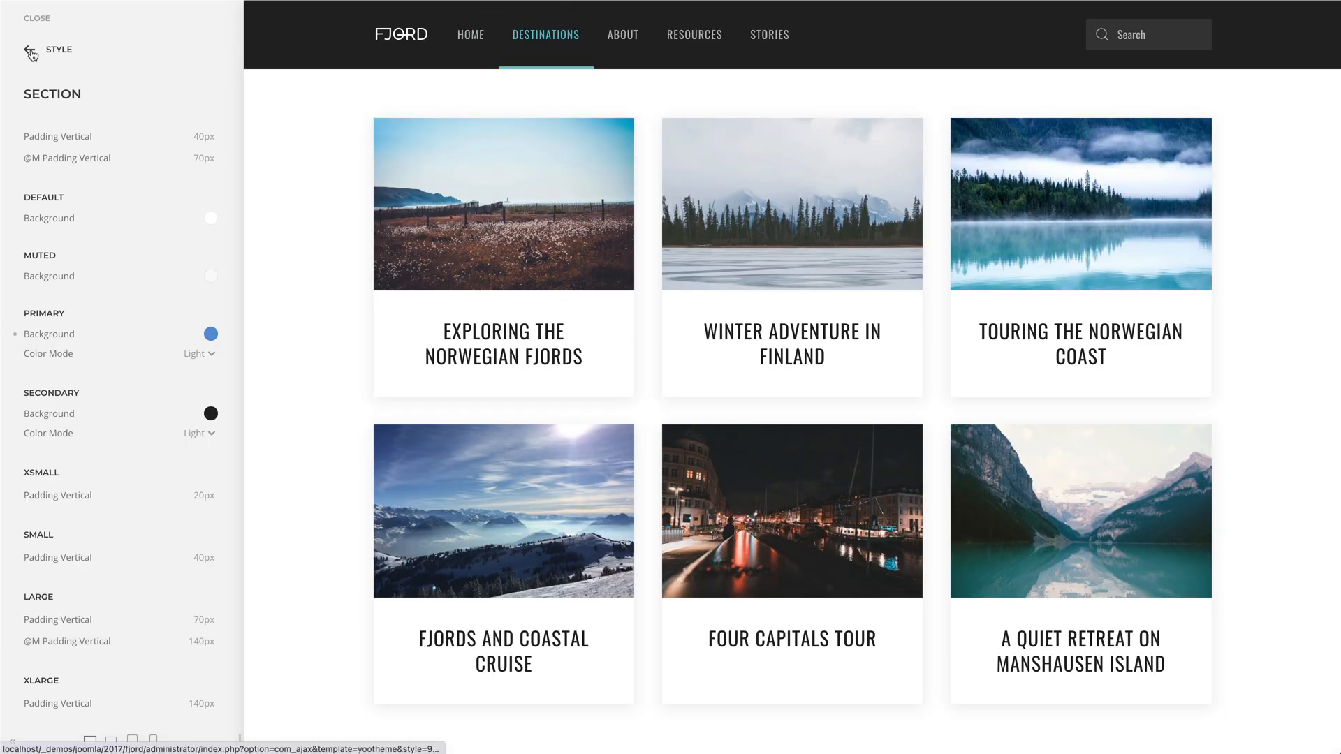
{"action": "left_click", "coordinate": [31, 51]}
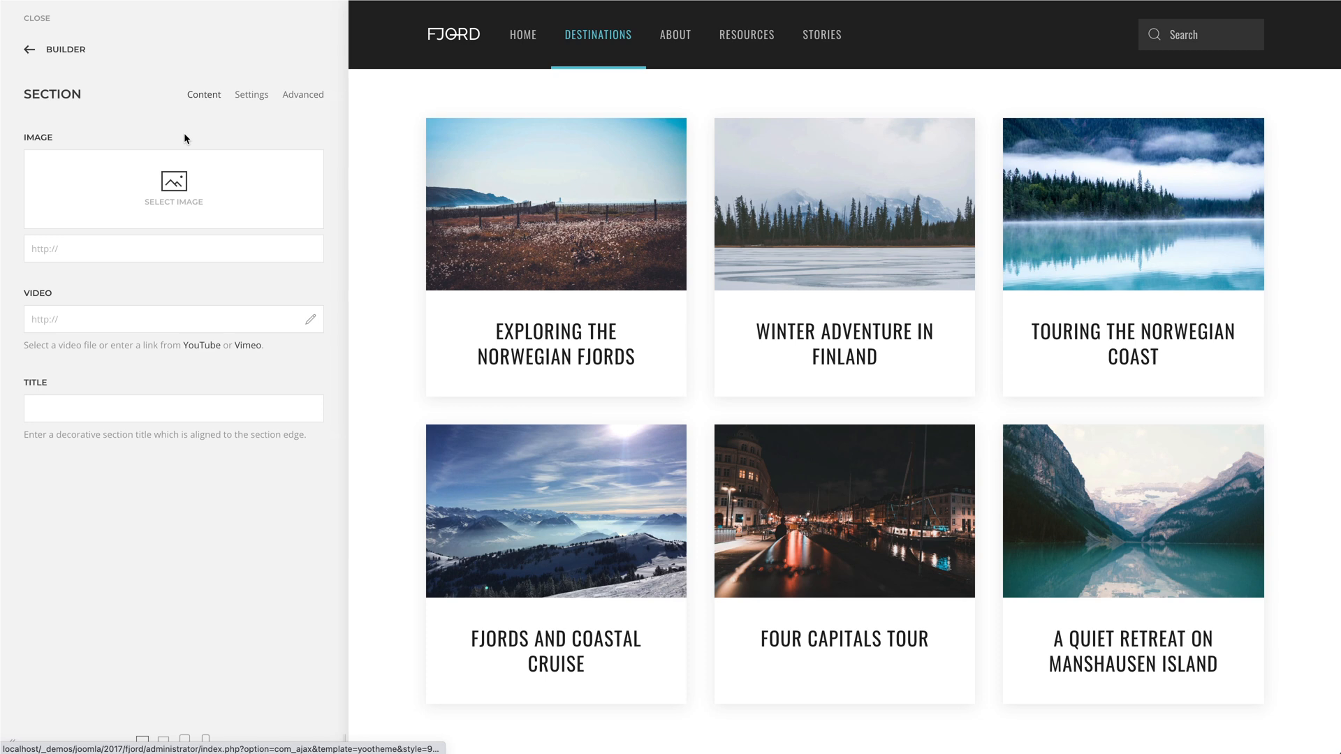
{"action": "left_click", "coordinate": [250, 94]}
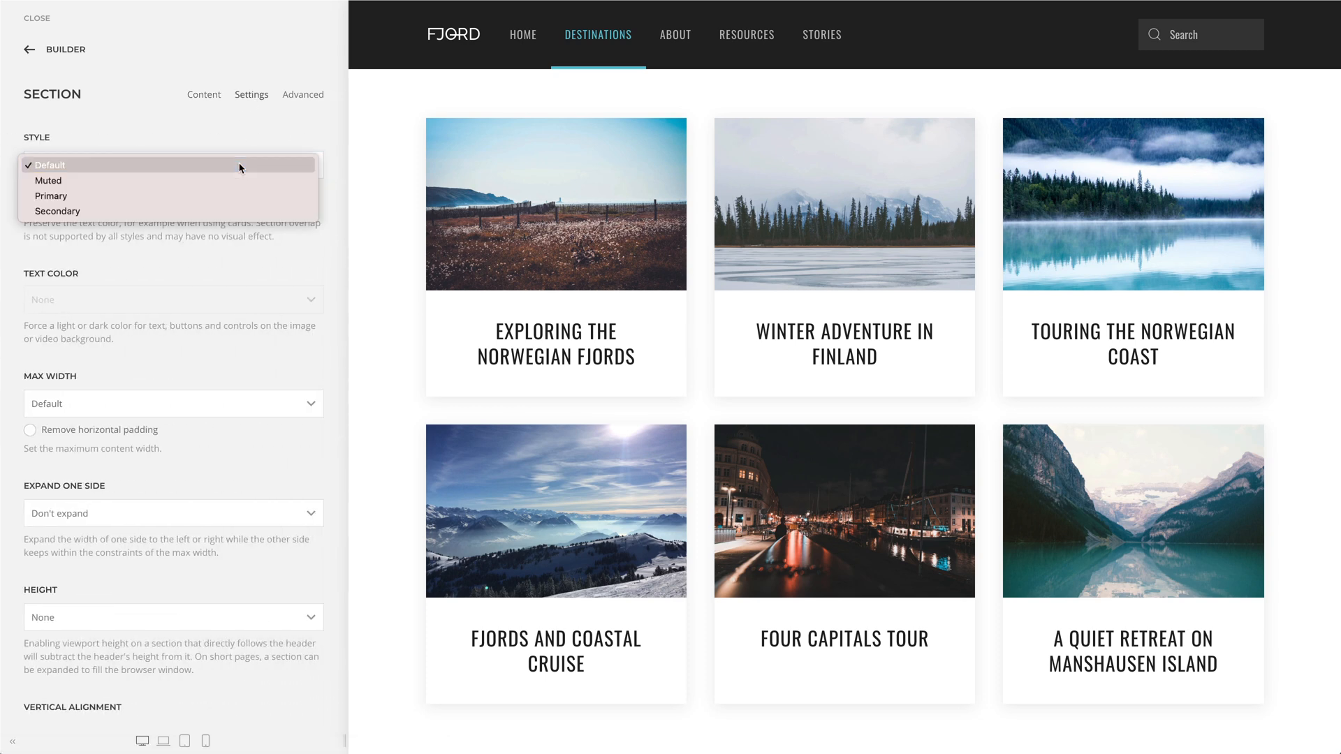
{"action": "left_click", "coordinate": [57, 211]}
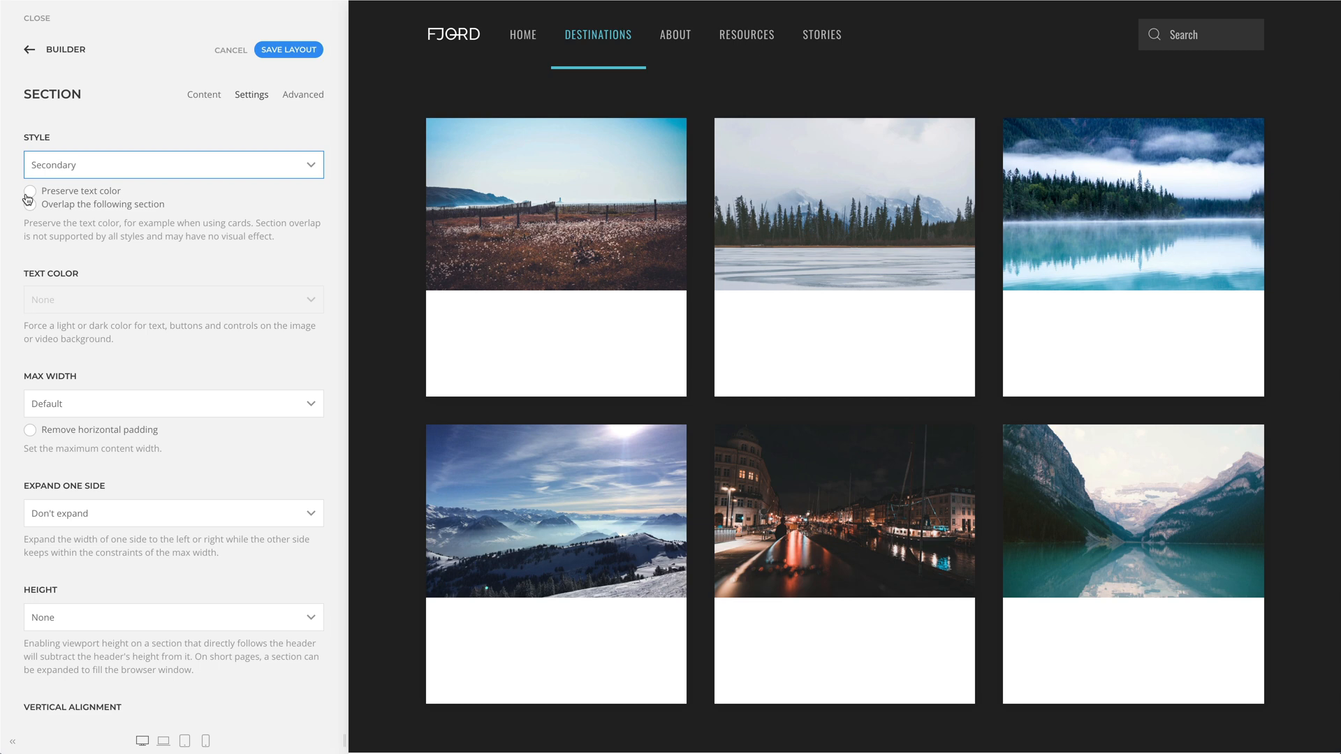
{"action": "left_click", "coordinate": [29, 192]}
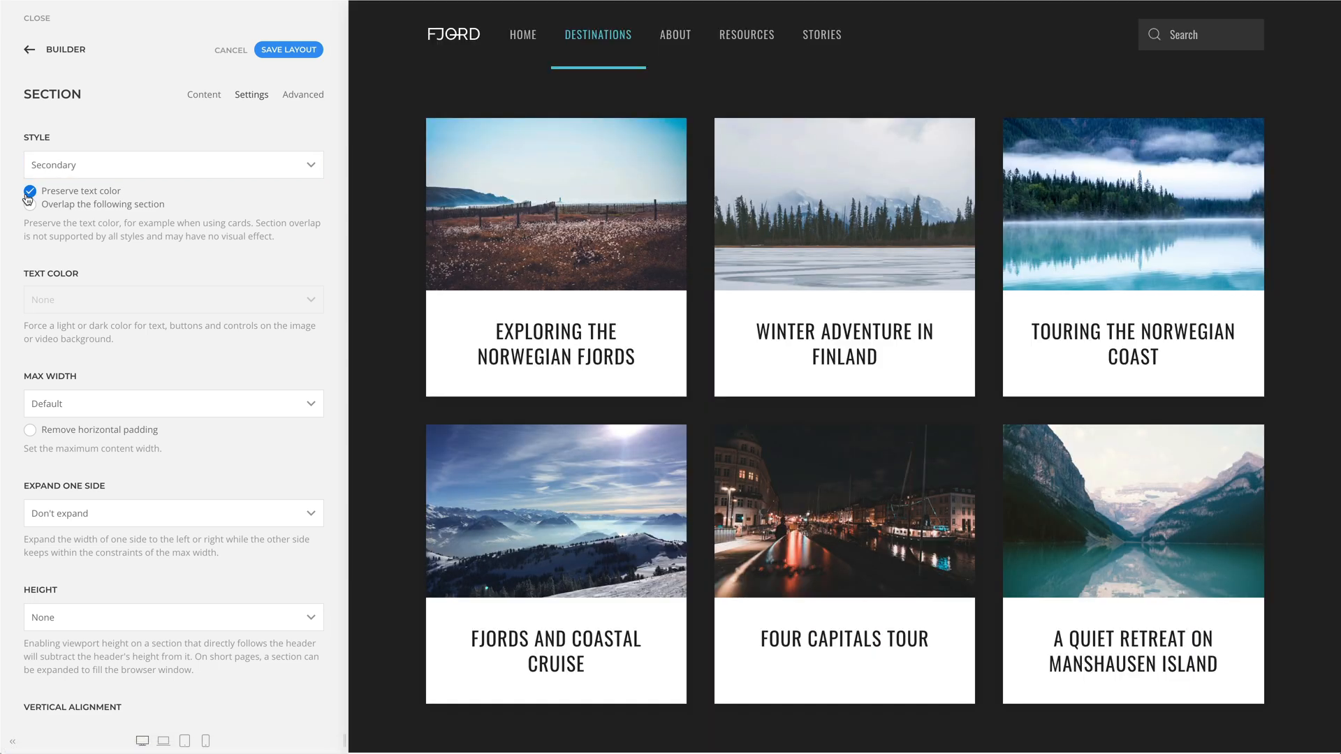
{"action": "left_click", "coordinate": [29, 204]}
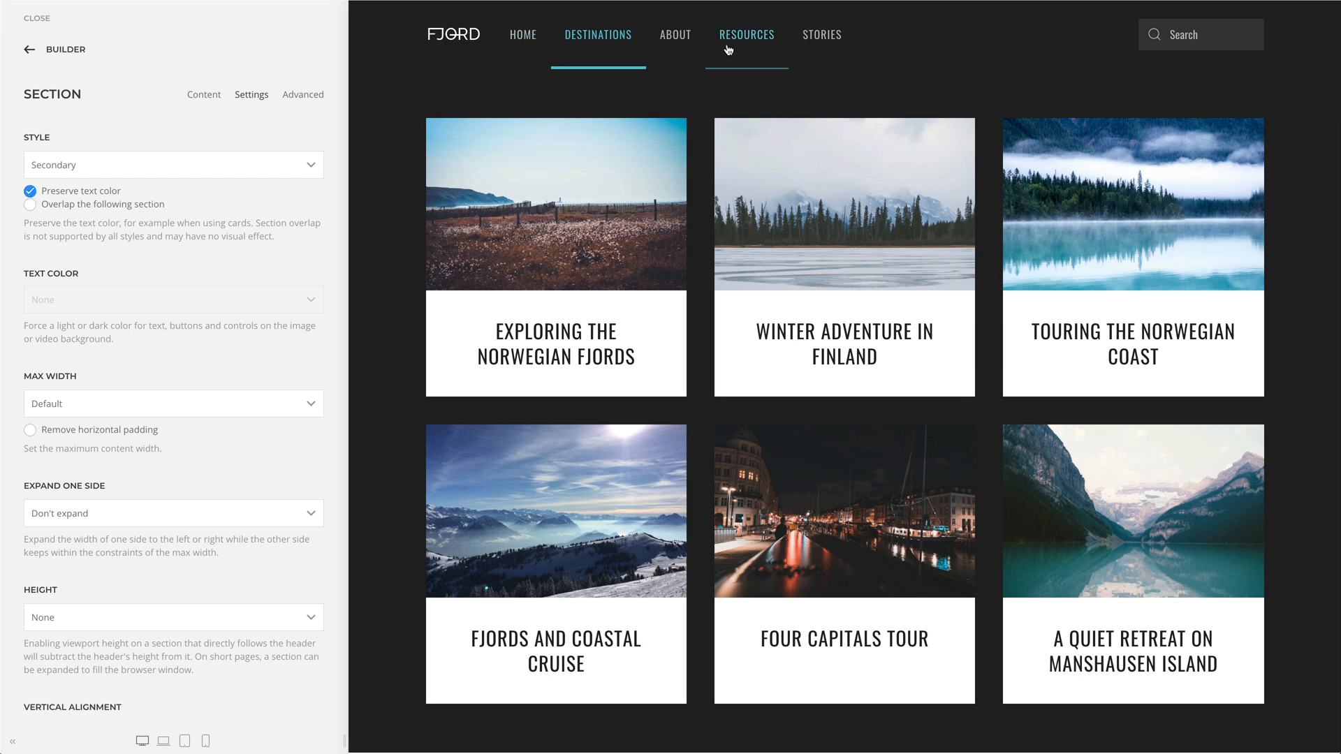
Go to the Resources page and view the hero section's settings above the builder section list.
{"action": "left_click", "coordinate": [746, 33]}
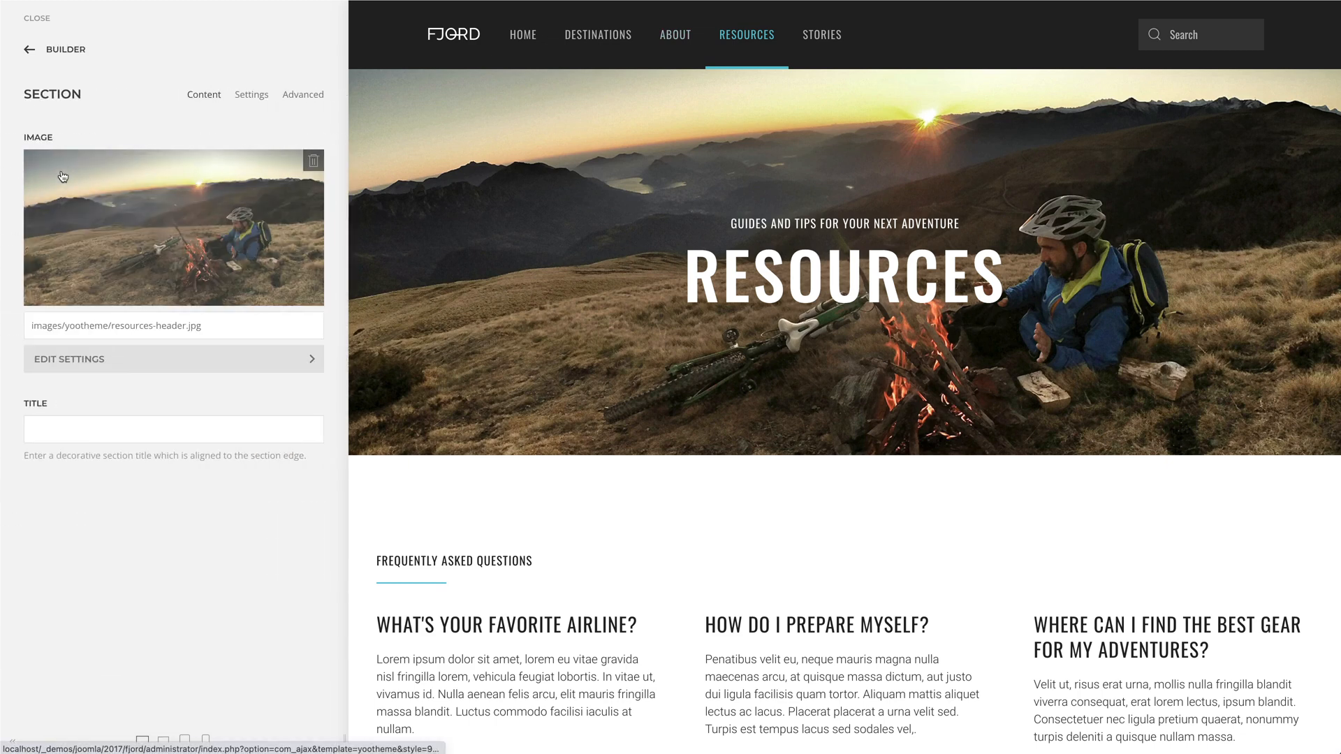
{"action": "left_click", "coordinate": [251, 93]}
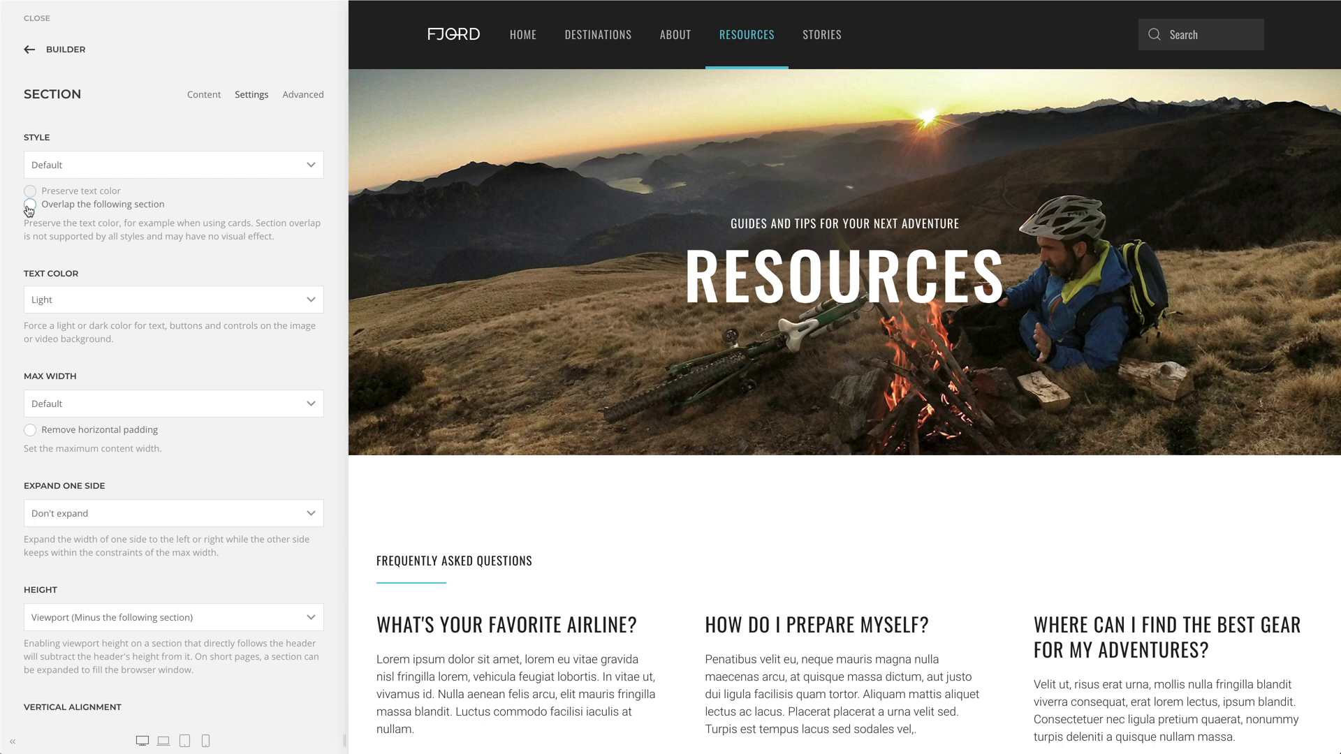
{"action": "left_click", "coordinate": [31, 204]}
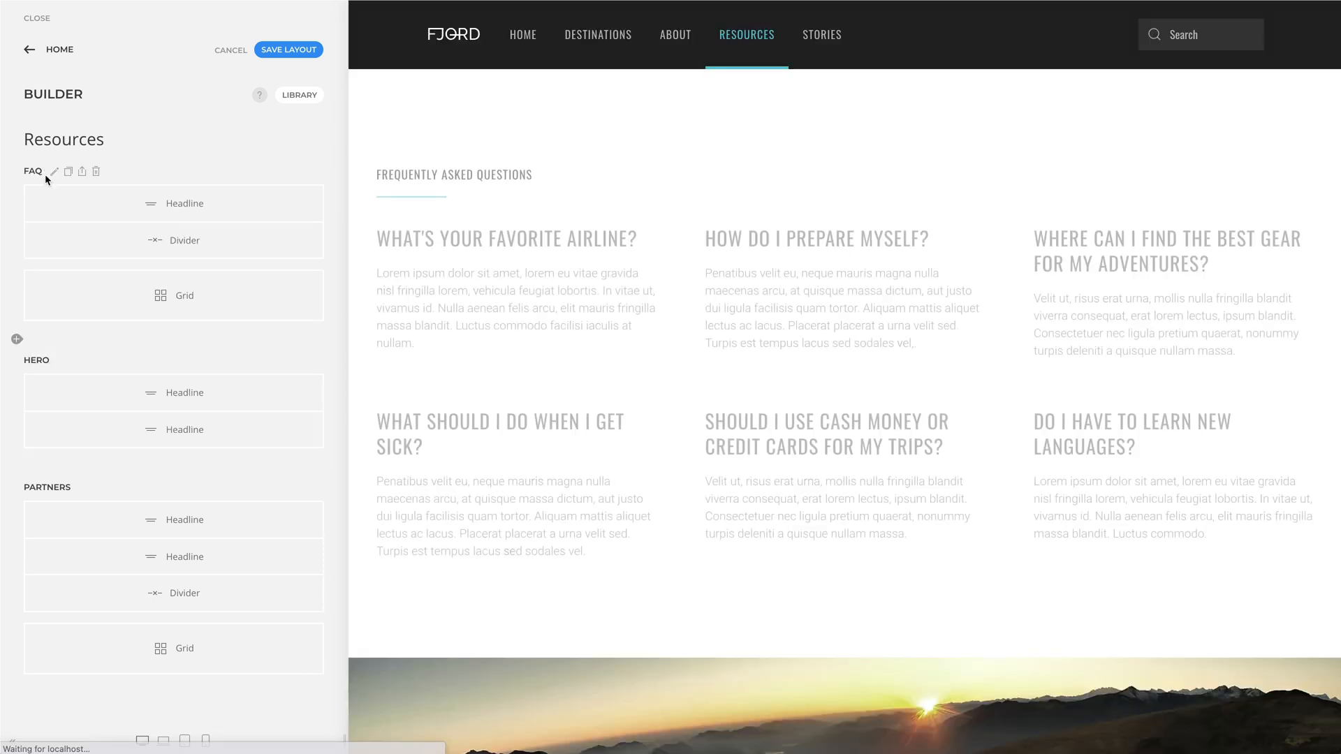
Enable Overlap the following section on the FAQ section and enter uk-section as its class.
{"action": "scroll", "scroll_direction": "down", "scroll_amount": 3}
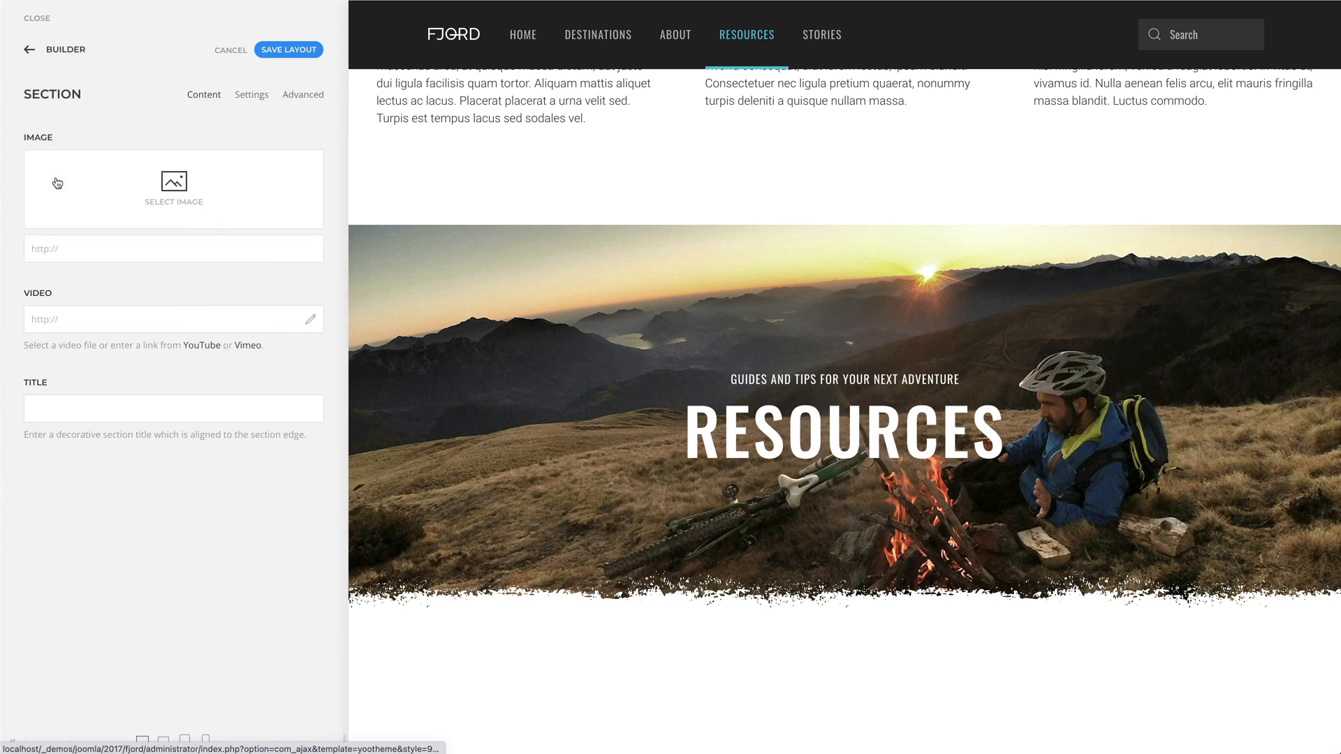
{"action": "left_click", "coordinate": [250, 93]}
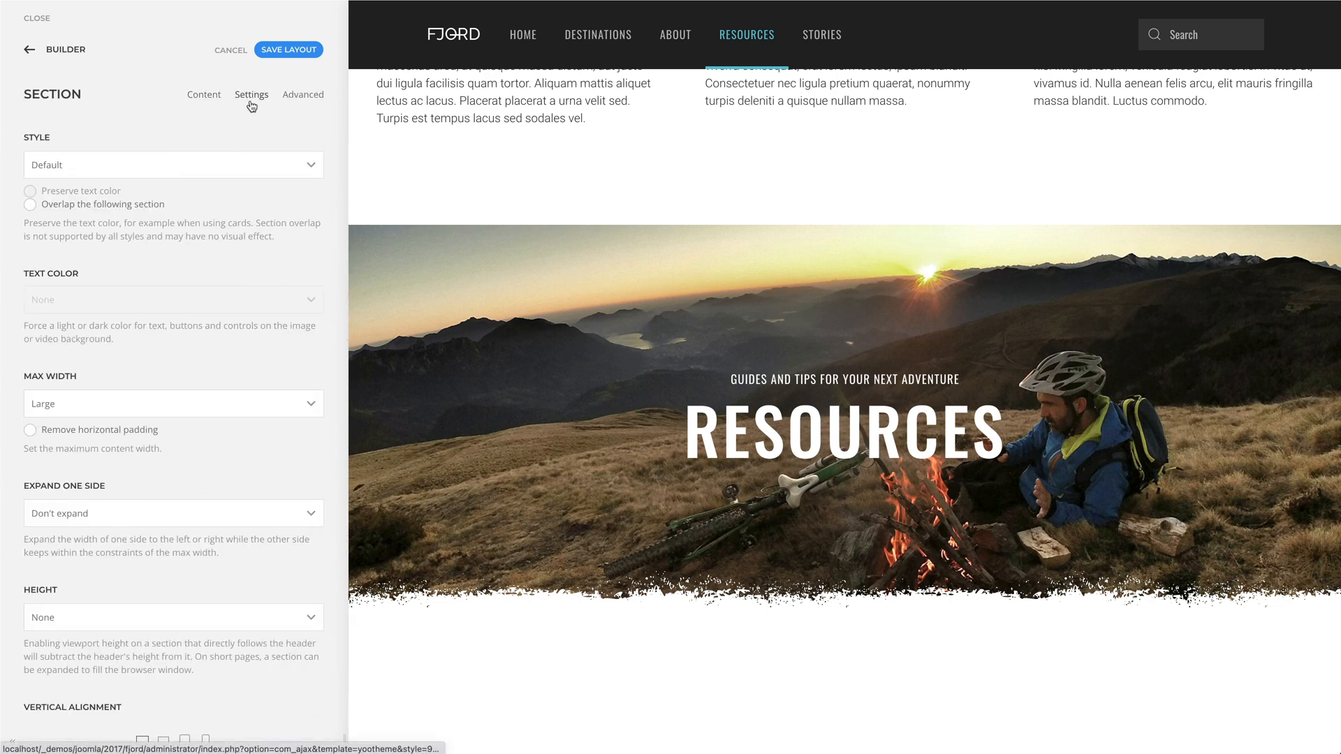
{"action": "left_click", "coordinate": [29, 204]}
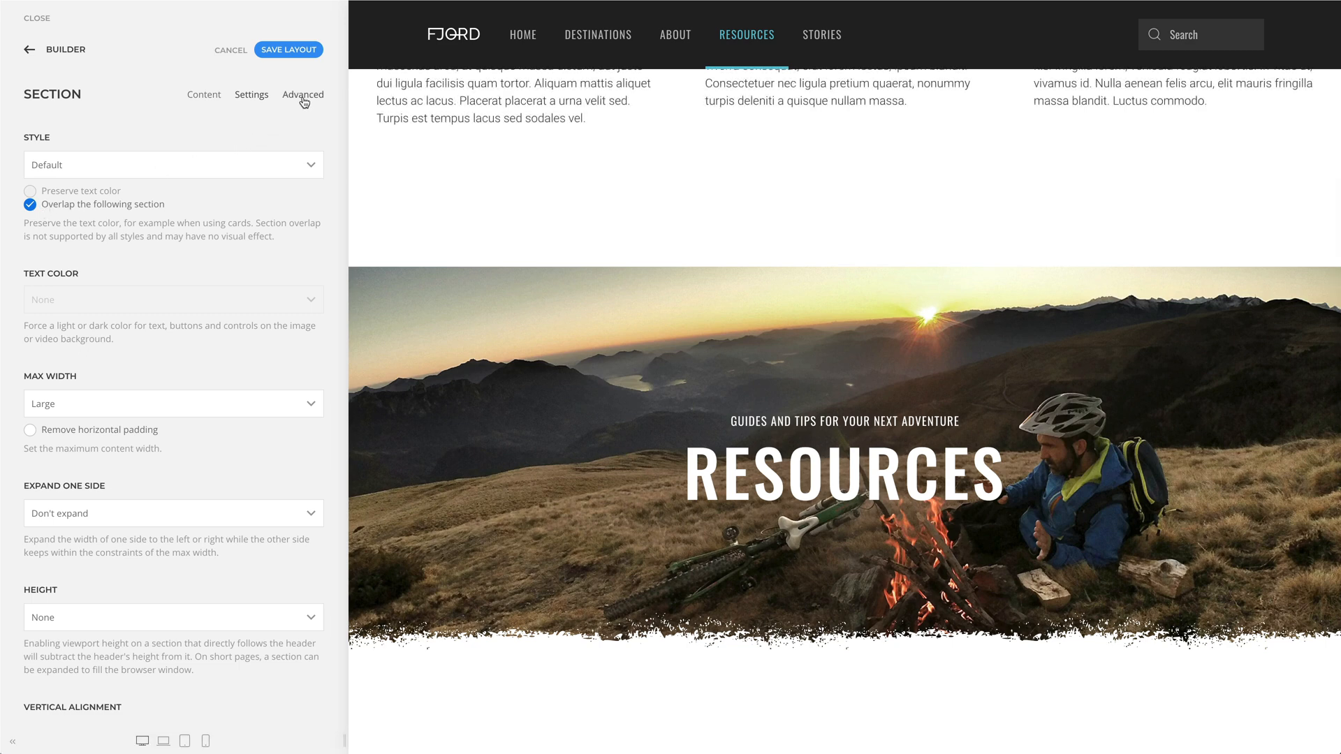
{"action": "left_click", "coordinate": [303, 93]}
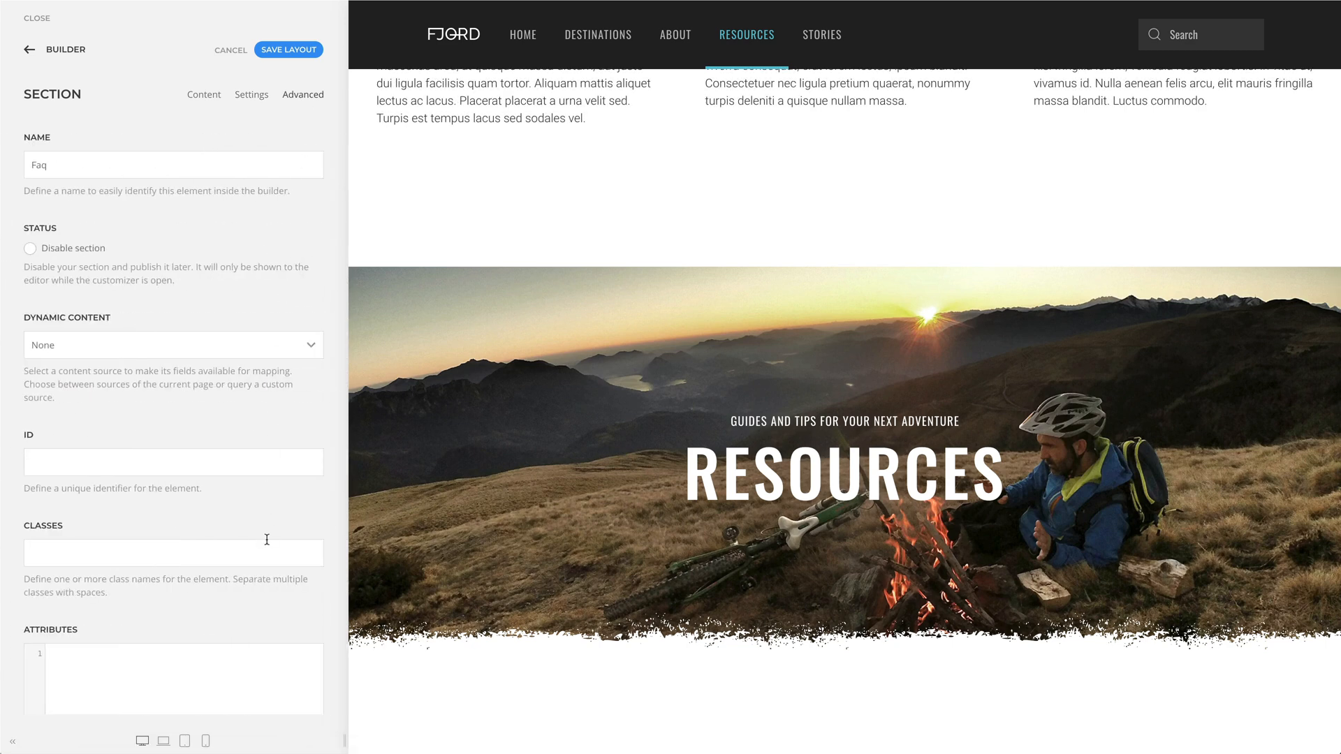
{"action": "type", "text": "uk-section"}
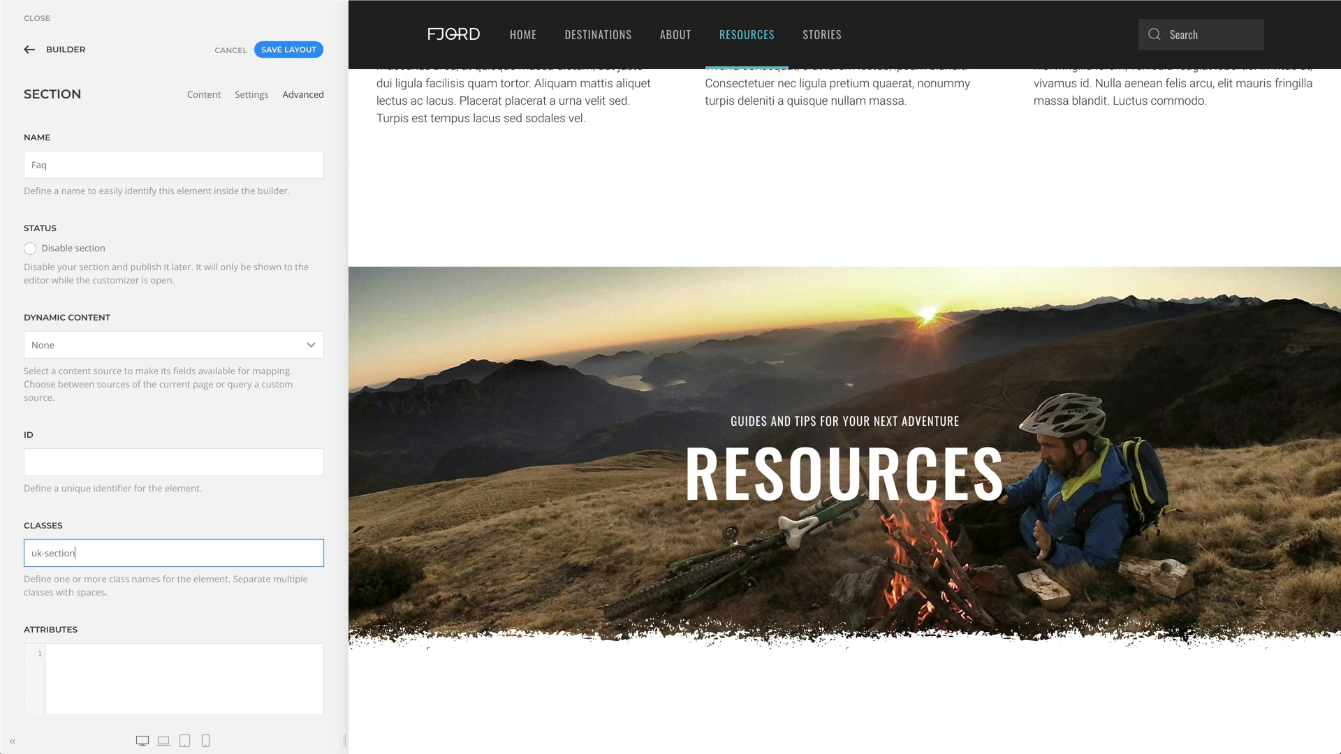